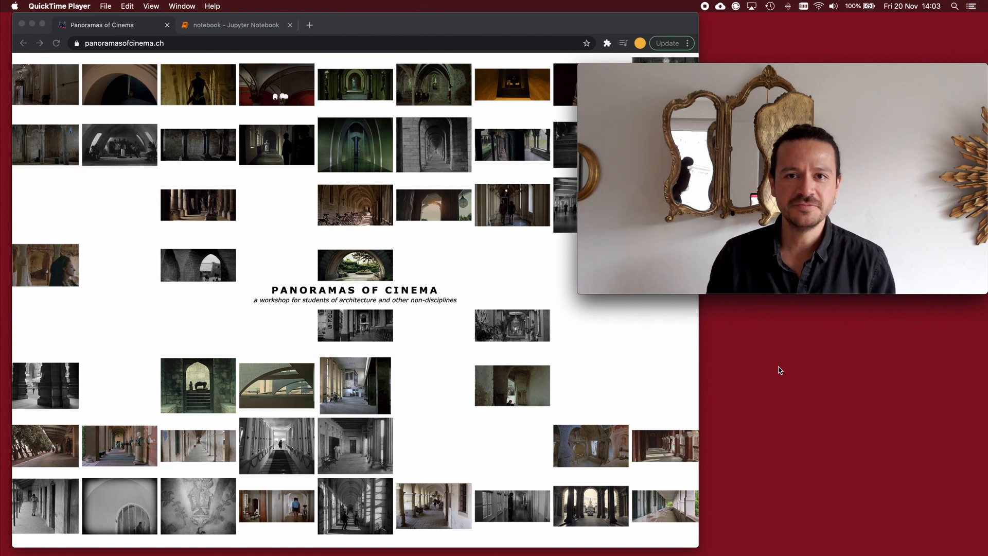
mouse_move(784, 368)
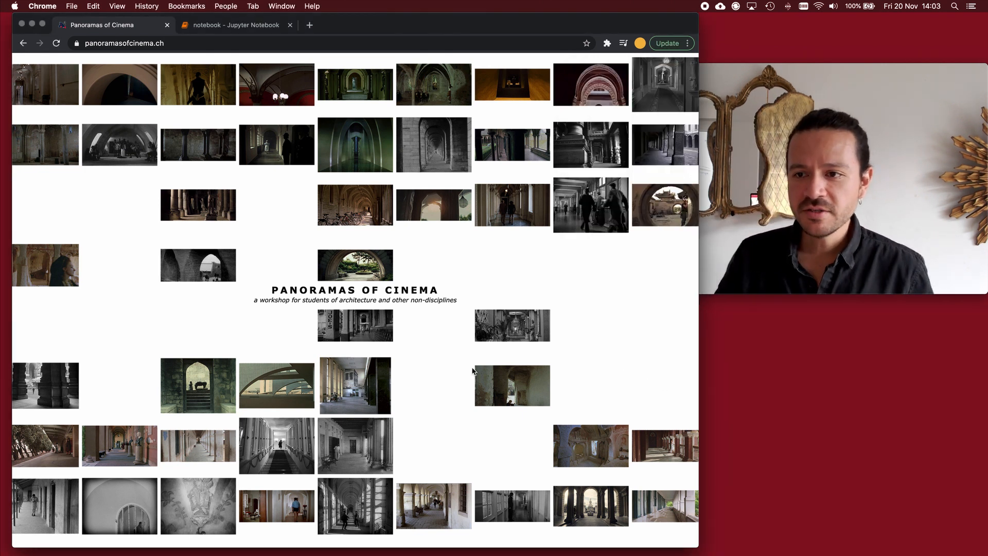
mouse_move(413, 337)
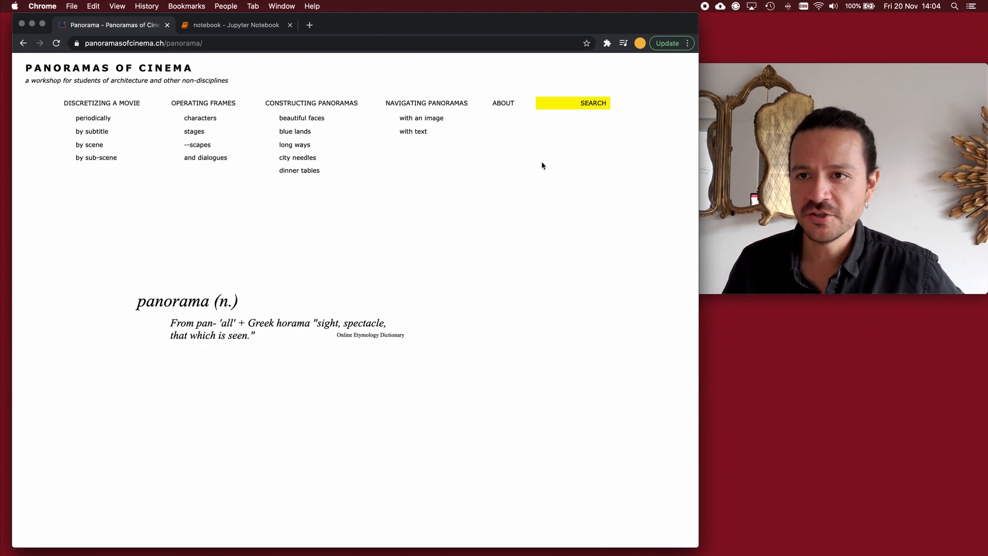
Step: Go to the site's SEARCH page listing image search and panorama creator options
left_click(593, 103)
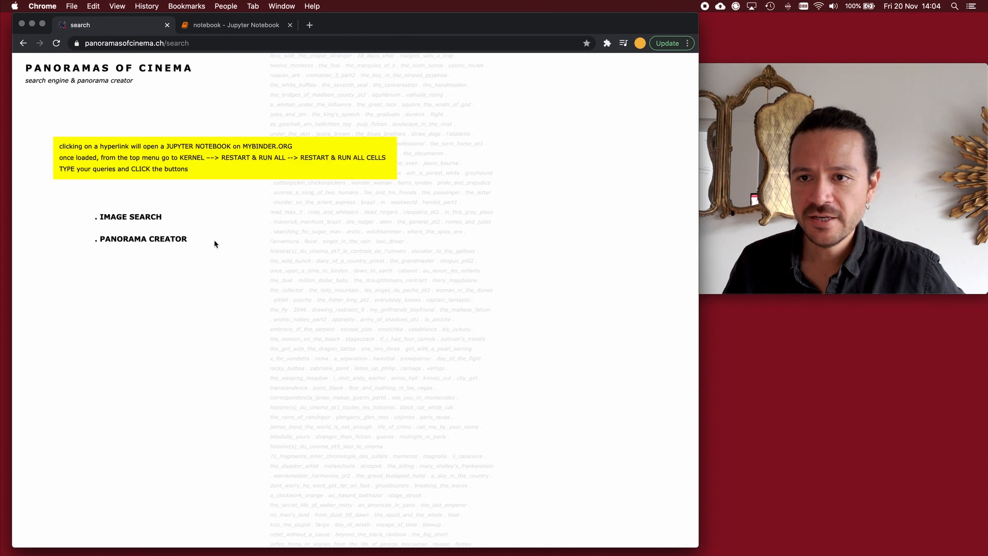
Step: Launch the IMAGE SEARCH Binder notebook and browse its places index
left_click(130, 216)
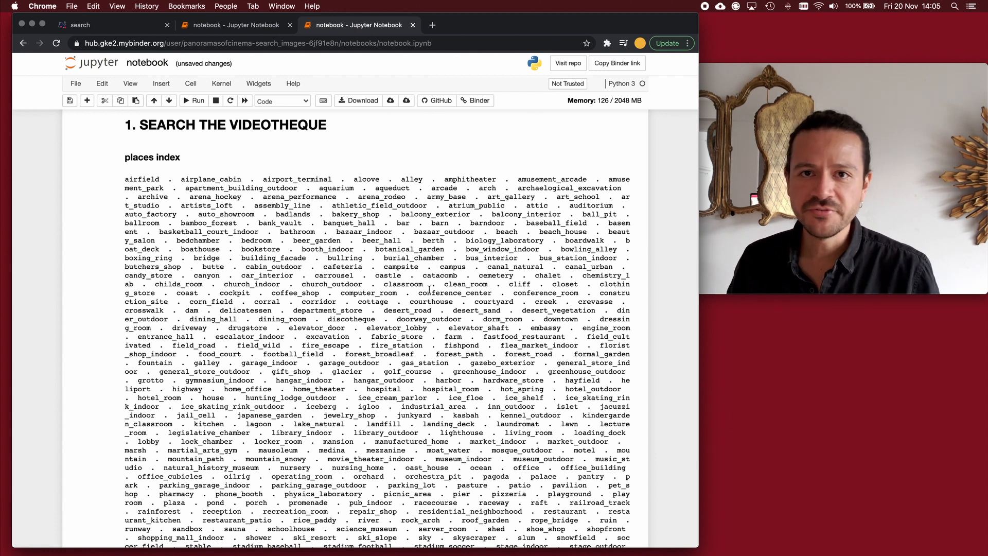
mouse_move(375, 311)
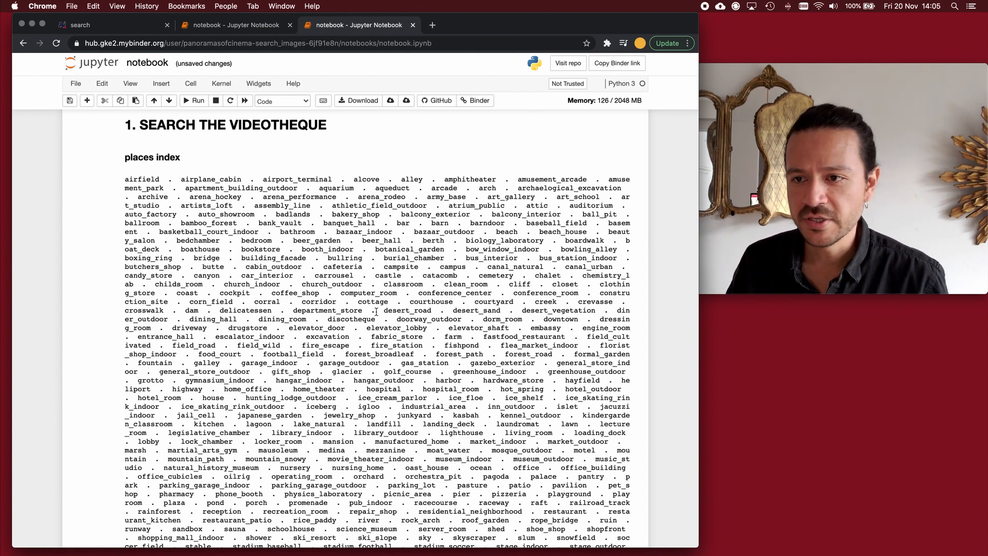
double_click(344, 258)
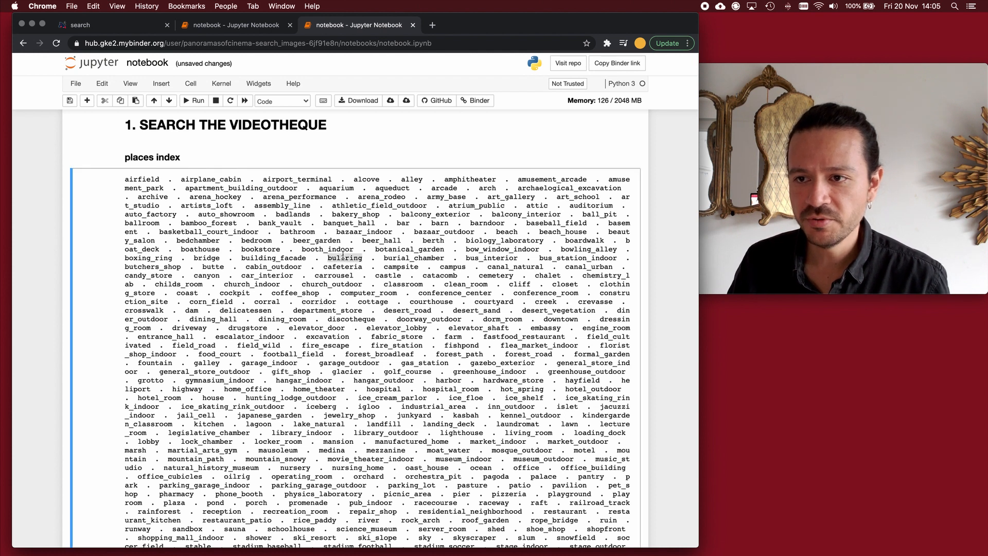
scroll("down", 3)
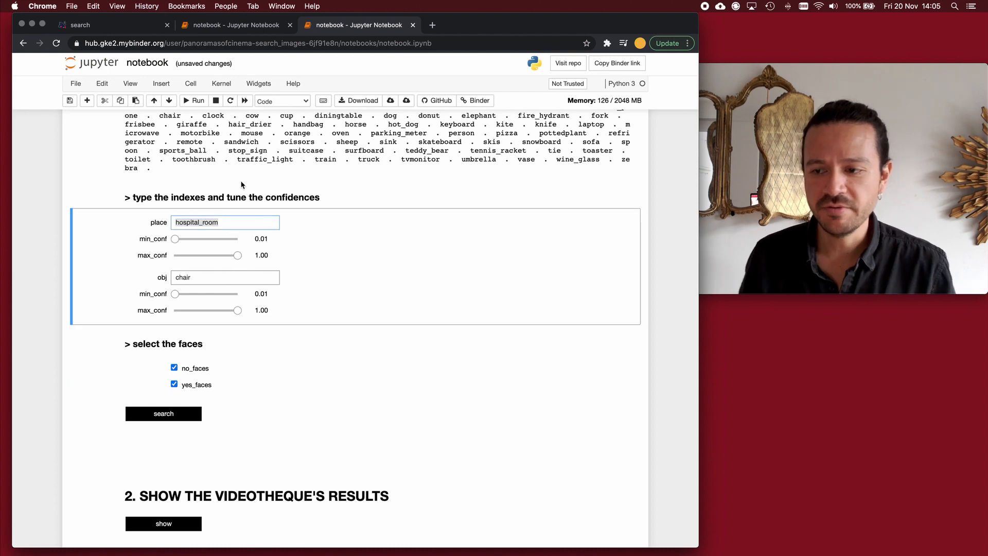
Step: Search for wind_farm places, then raise the place minimum confidence to reach 28 images
type("wind")
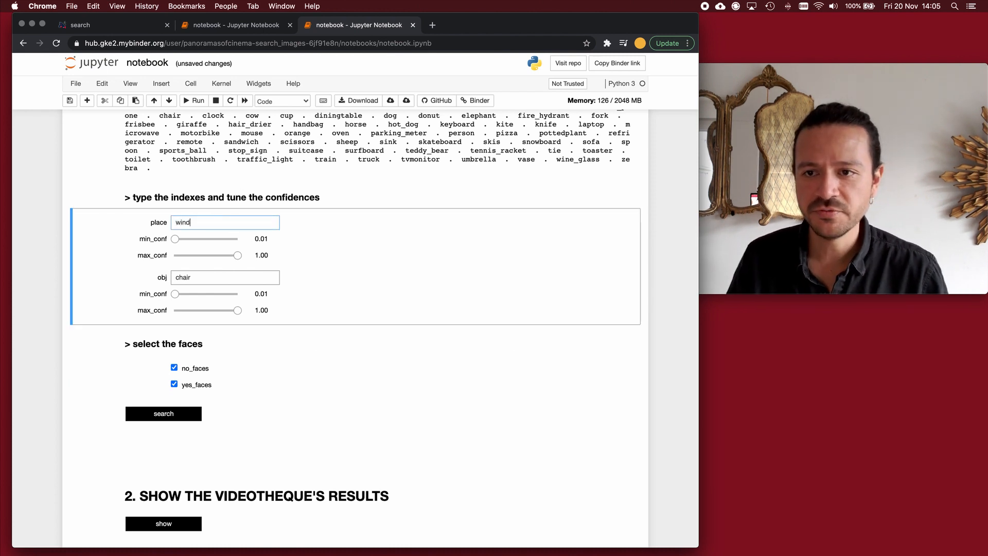
type("_farm")
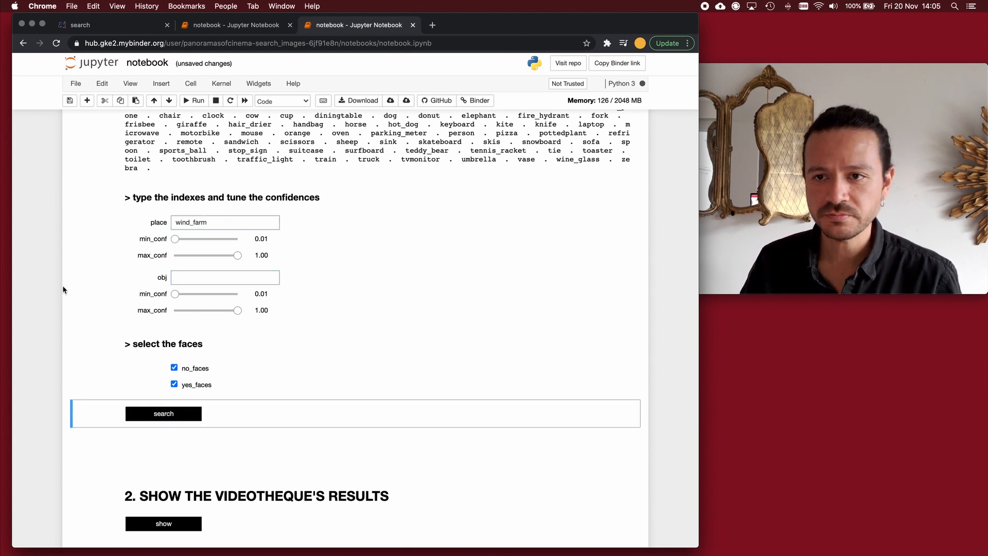
left_click(163, 413)
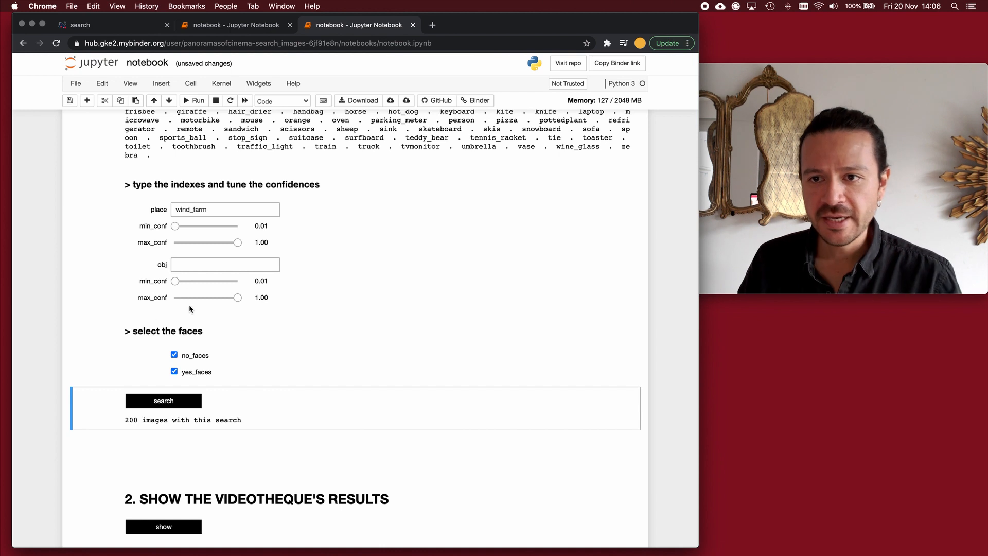
left_click_drag(175, 225, 209, 225)
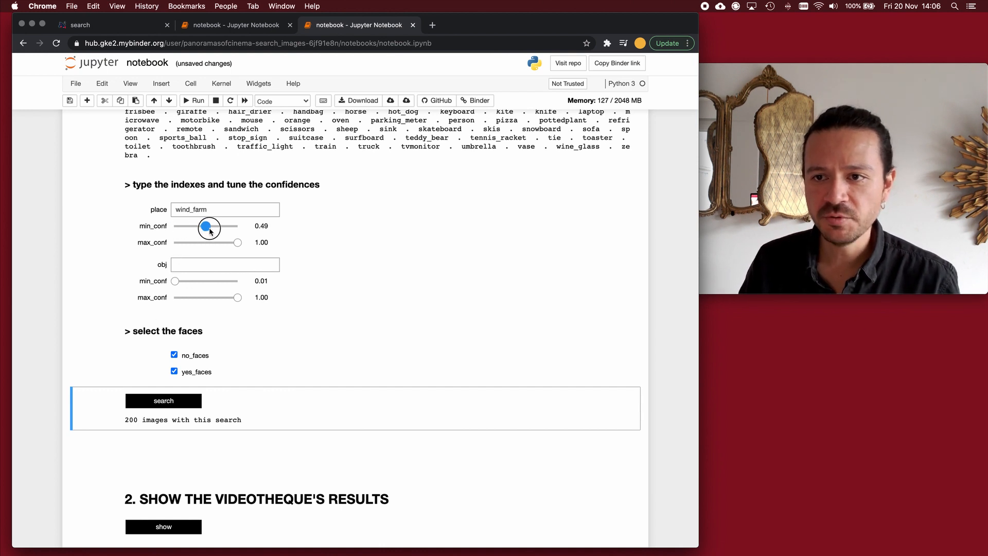
left_click_drag(209, 227, 224, 227)
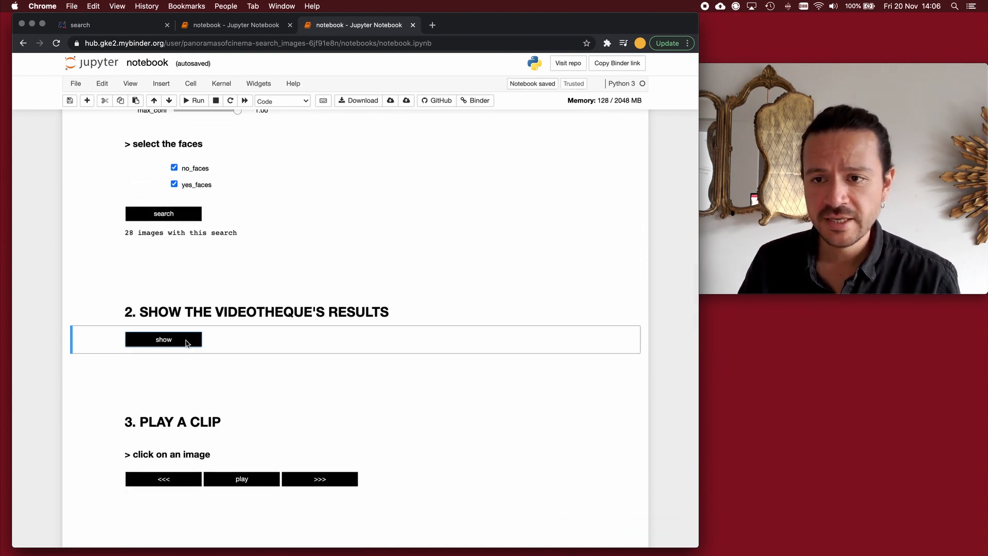
Step: Display thumbnails of the wind_farm search results
scroll("down", 3)
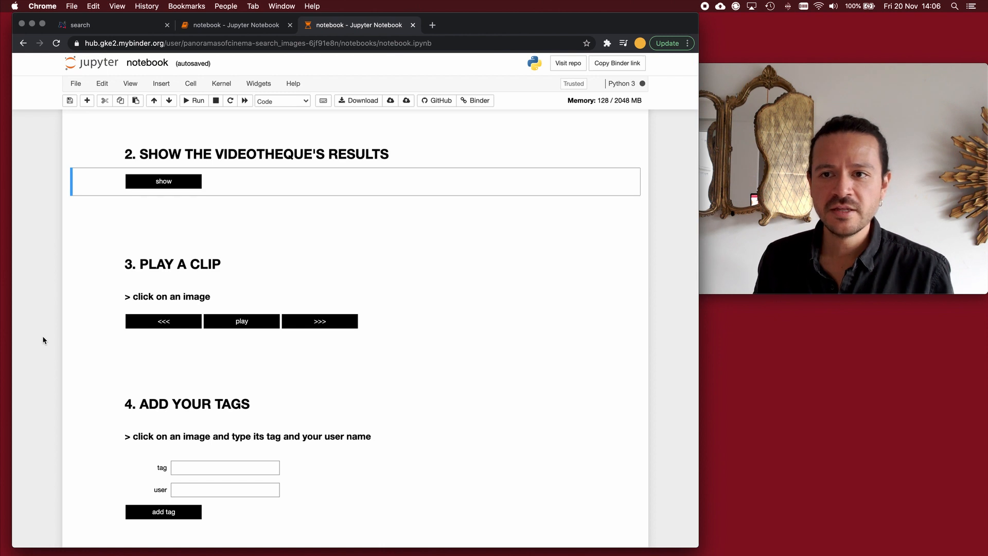
left_click(163, 181)
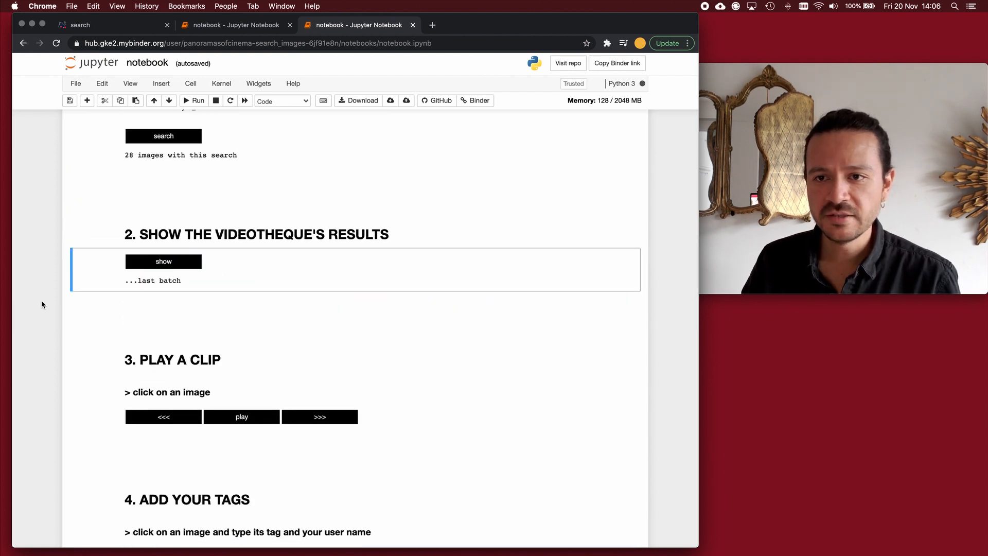
scroll("down", 3)
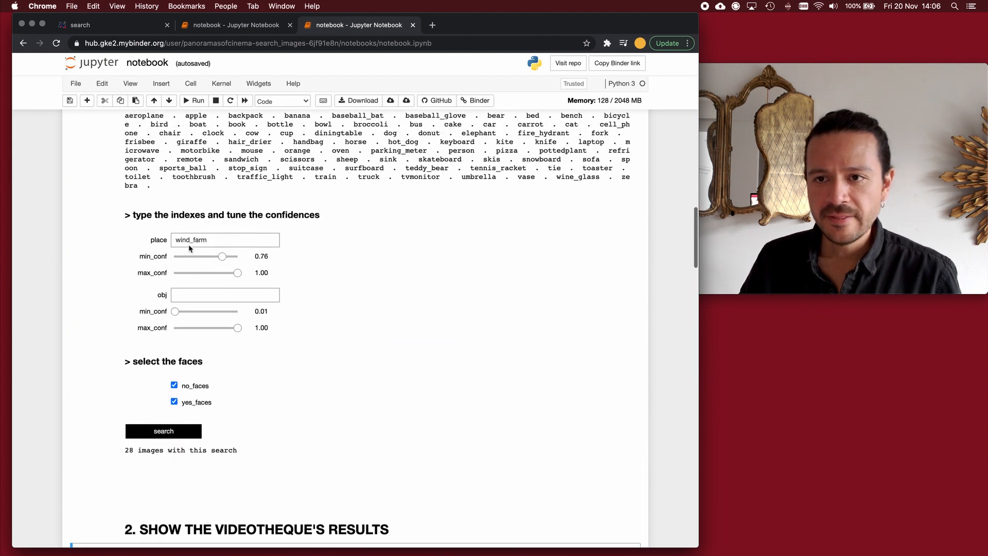
Step: Narrow place confidence to 0.15–0.25, rerun the search, and show 16 of 84 images
left_click_drag(222, 258, 183, 257)
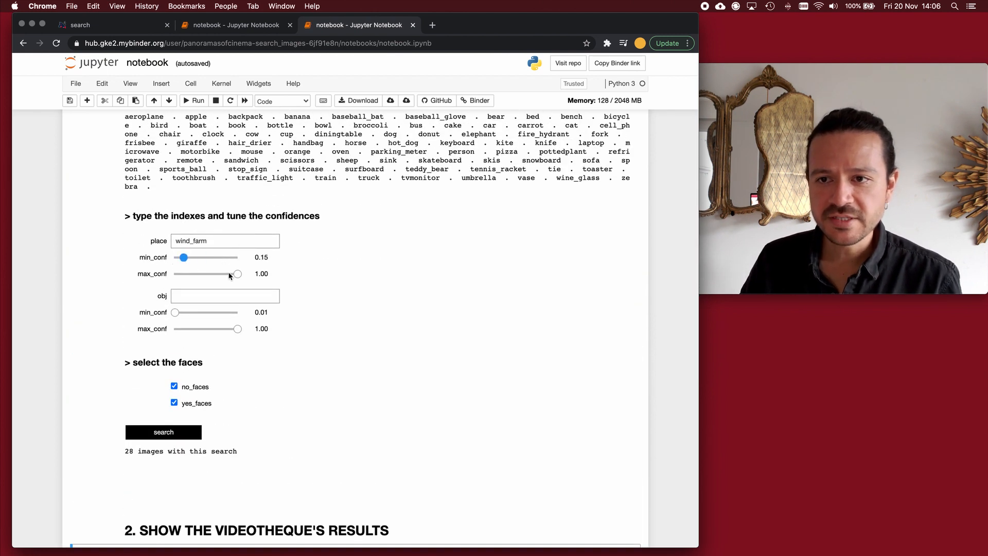
left_click_drag(239, 273, 190, 273)
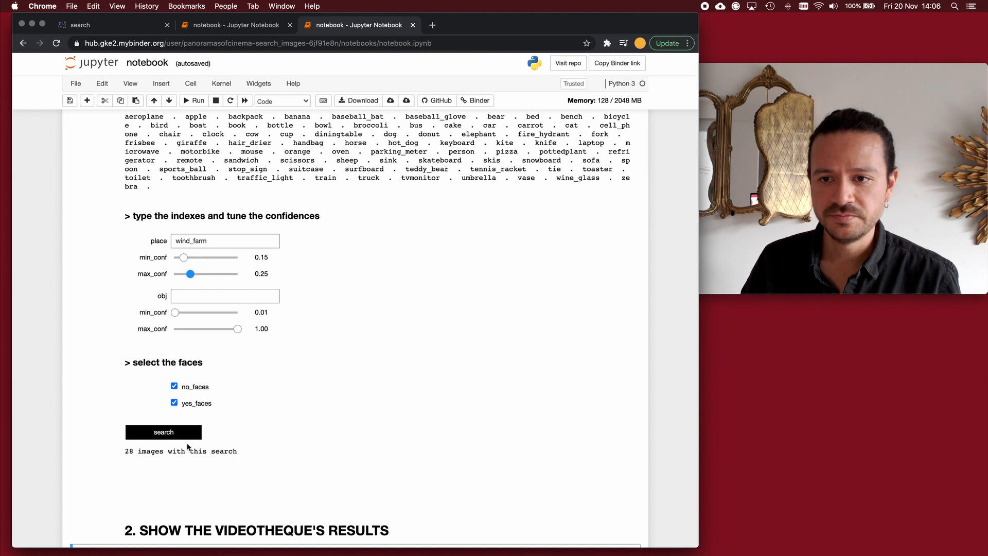
left_click(163, 432)
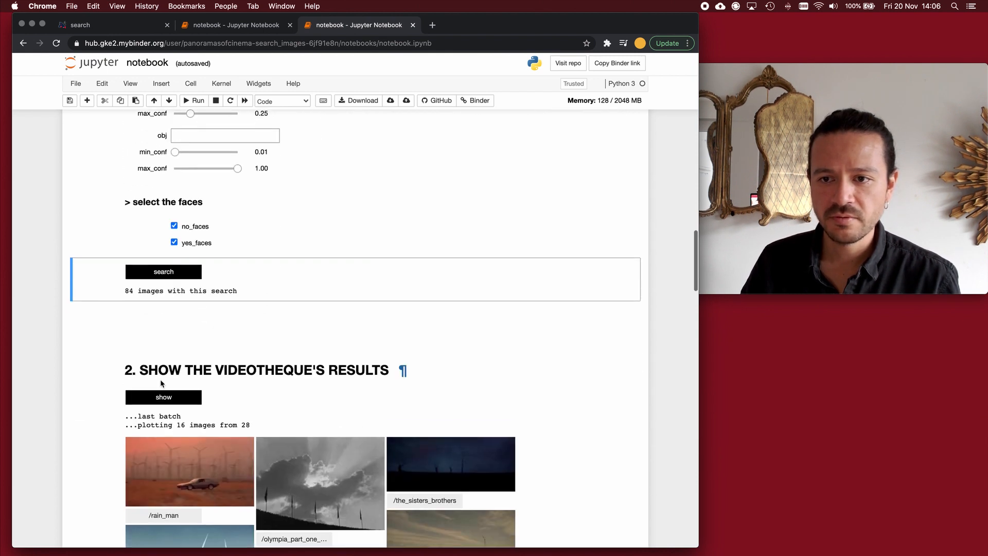
scroll("down", 3)
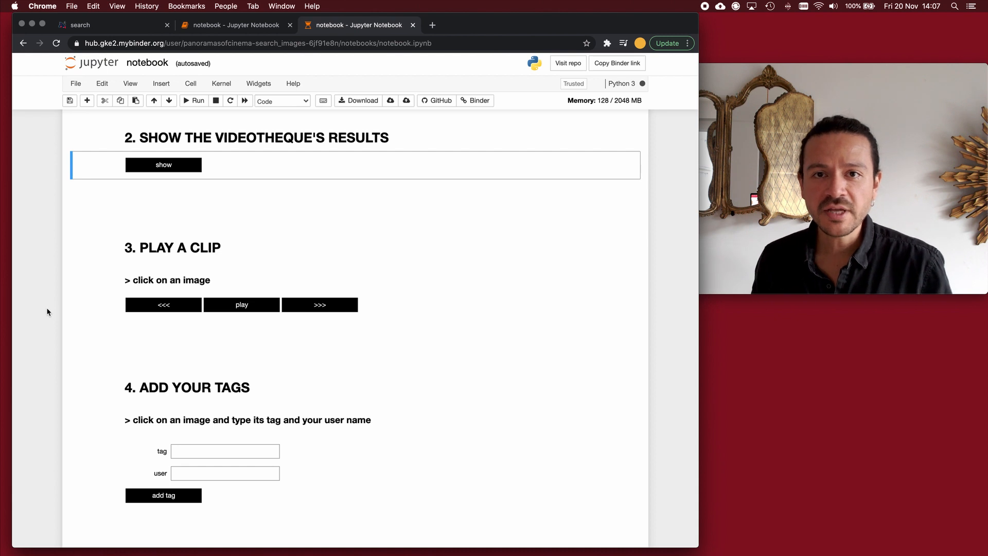
left_click(163, 165)
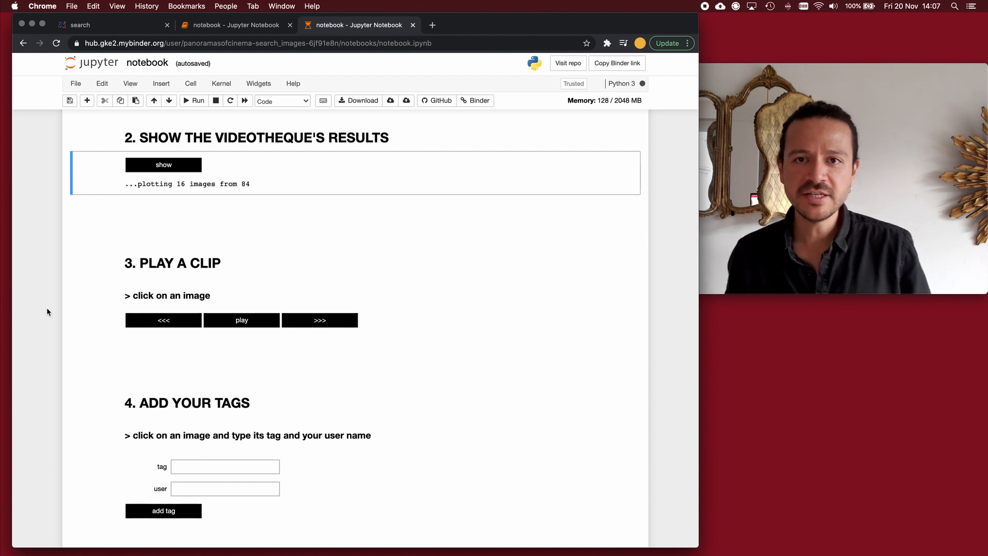
left_click(163, 165)
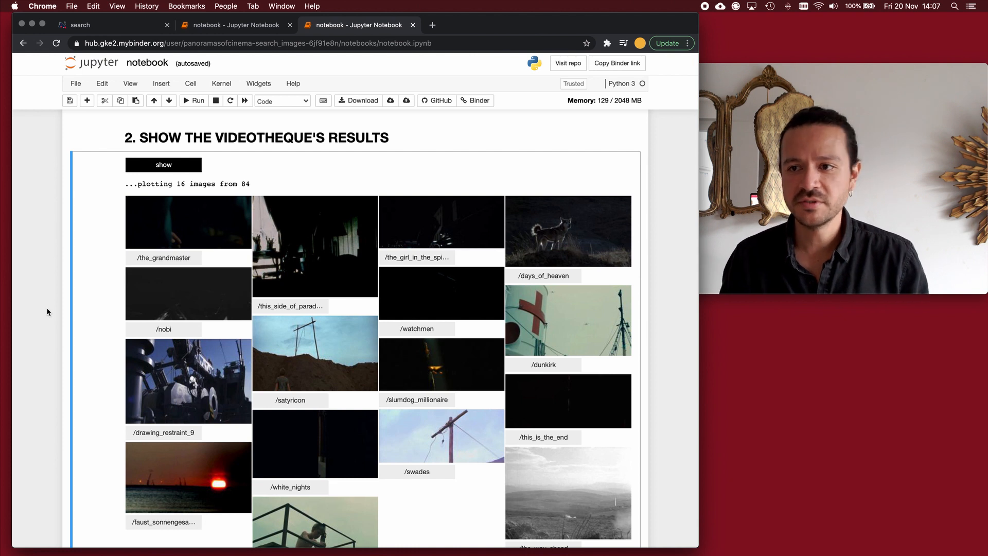
scroll("down", 3)
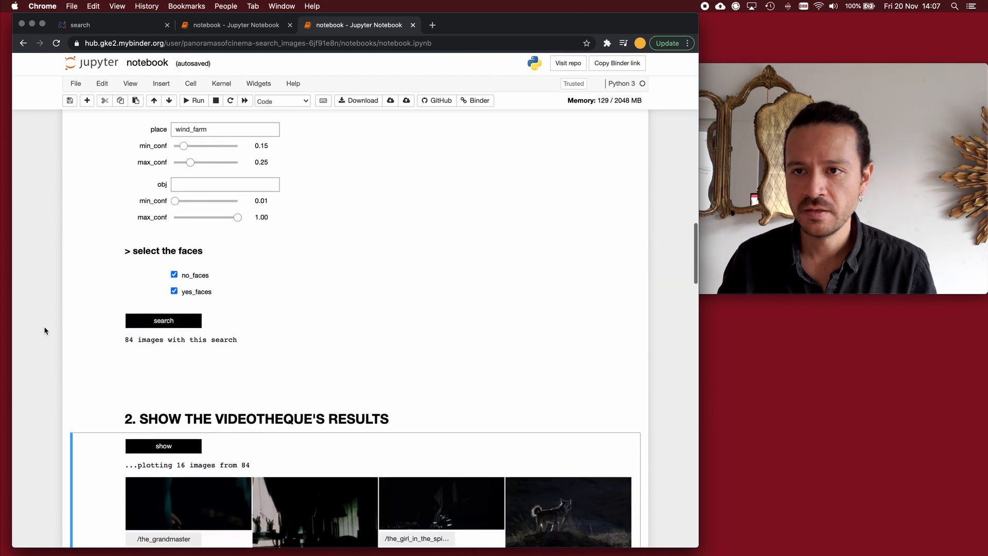
Step: Search for chair objects with minimum confidence 0.82 and show 16 of 200 images
left_click(225, 261)
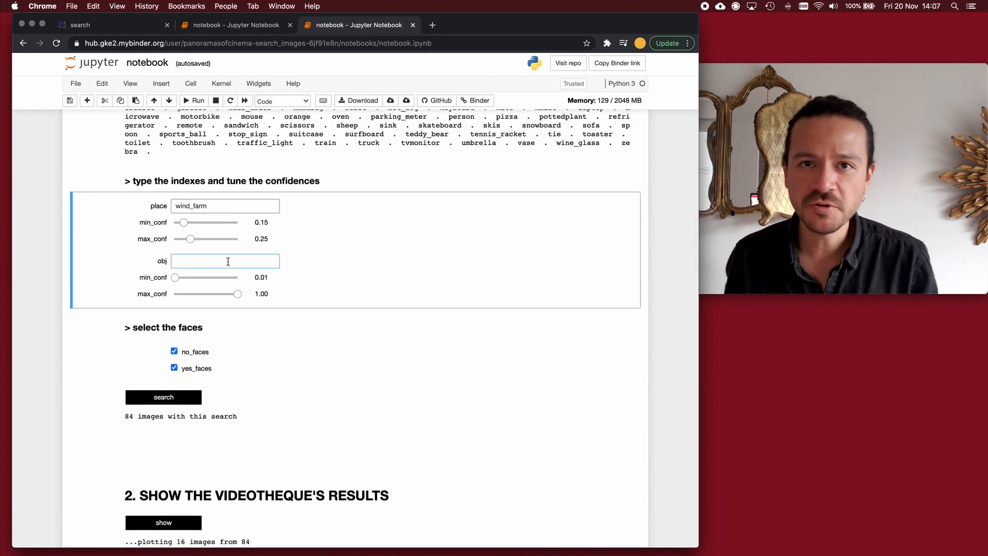
type("chair")
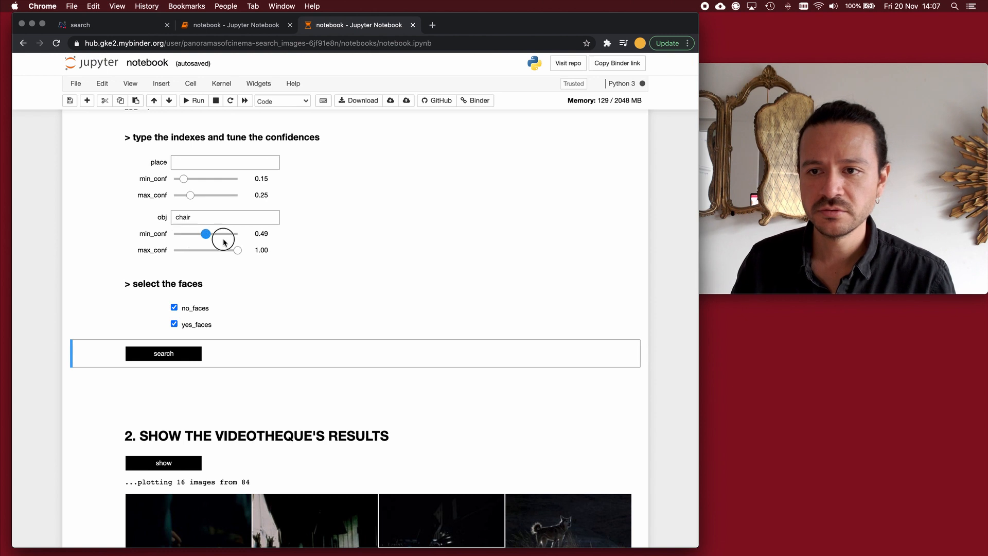
left_click_drag(206, 233, 227, 234)
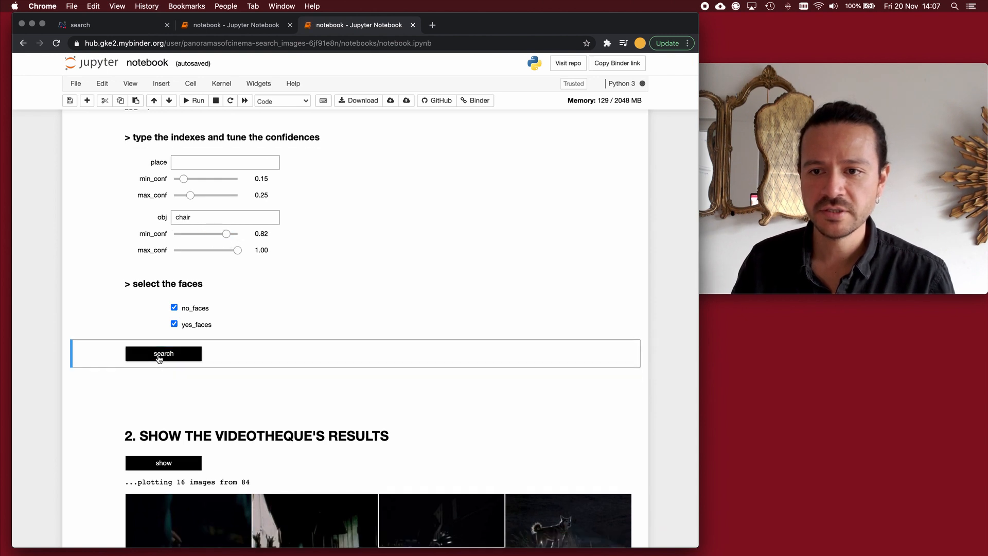
left_click(163, 354)
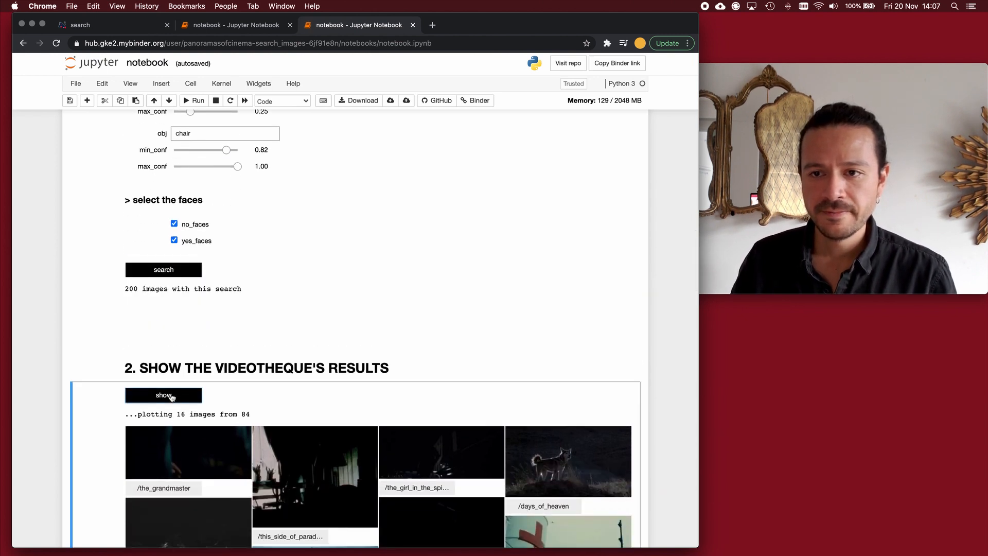
scroll("down", 3)
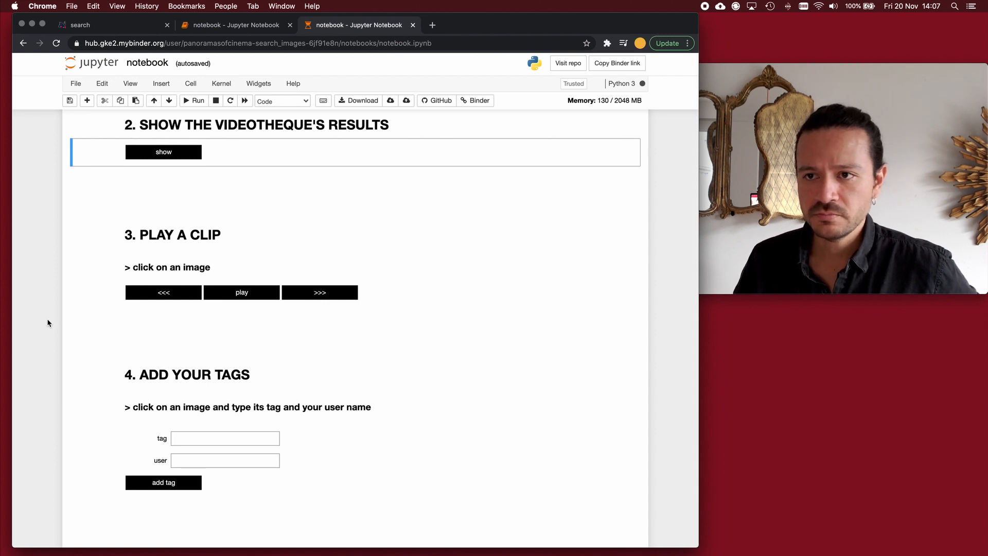
left_click(163, 152)
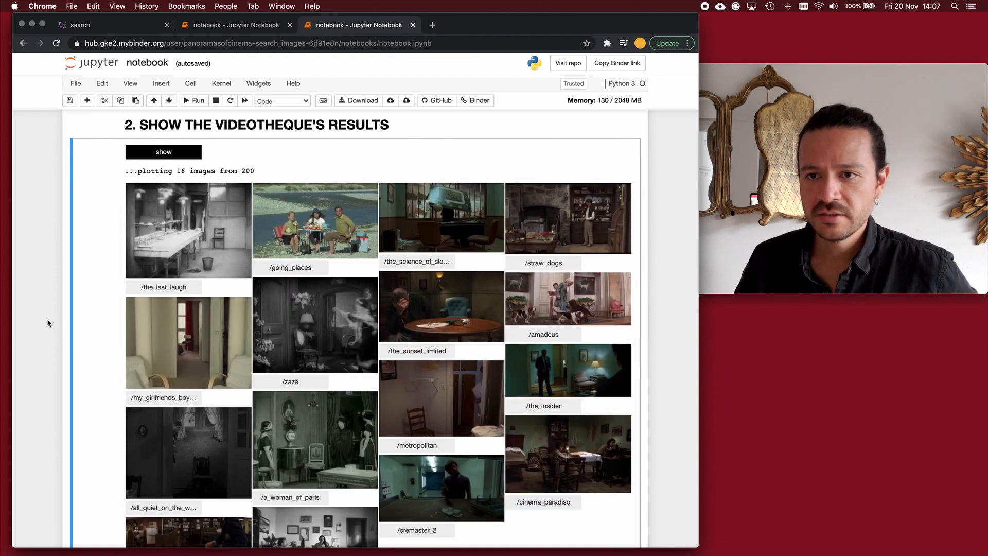
scroll("down", 3)
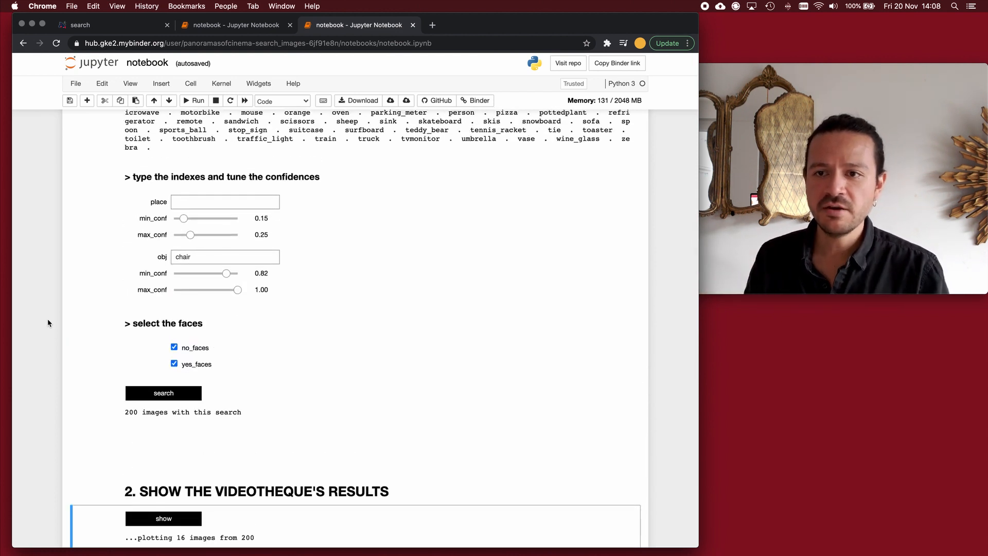
Step: Search corridor place plus chair, with place max_conf 1.00 and chair min_conf 0.01
left_click(225, 201)
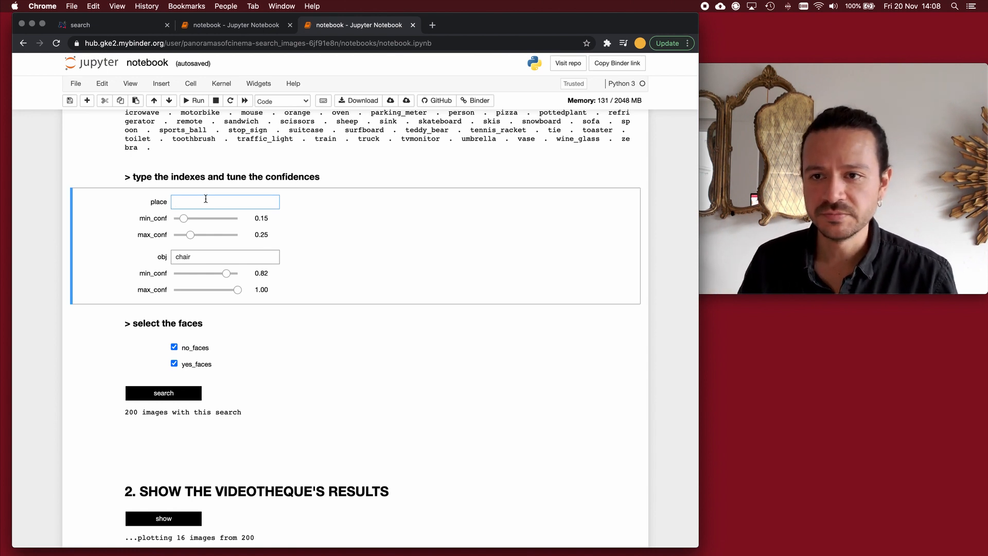
type("corridor")
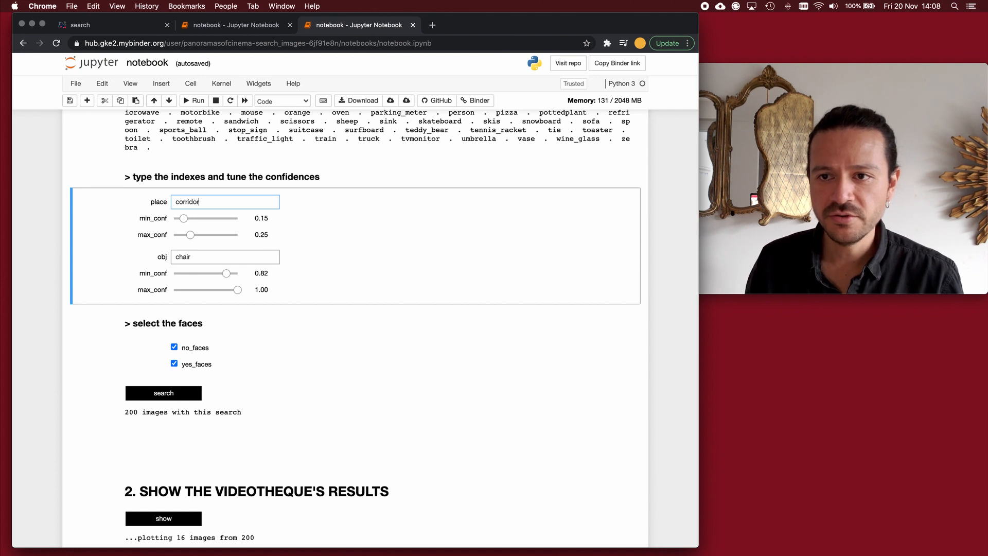
left_click_drag(191, 234, 225, 234)
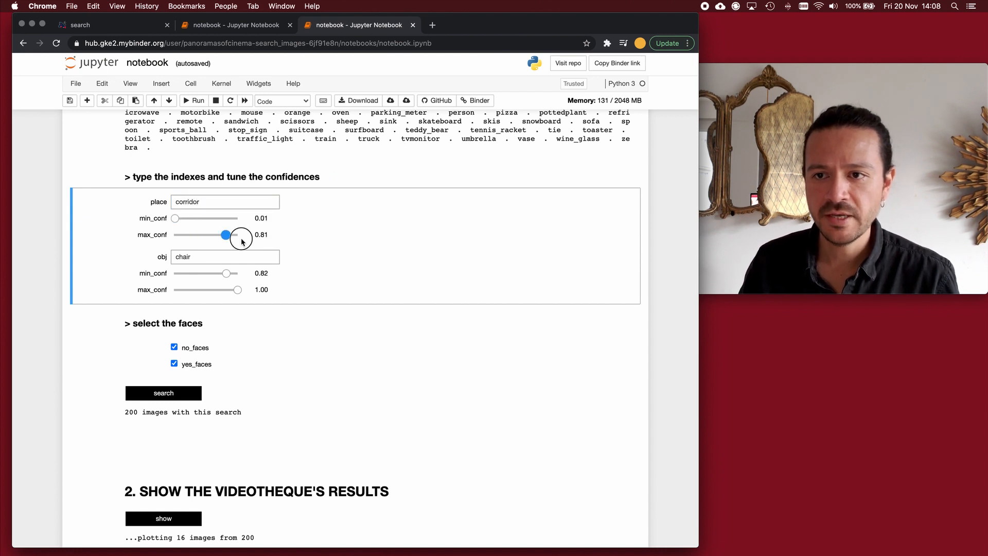
left_click_drag(225, 235, 239, 234)
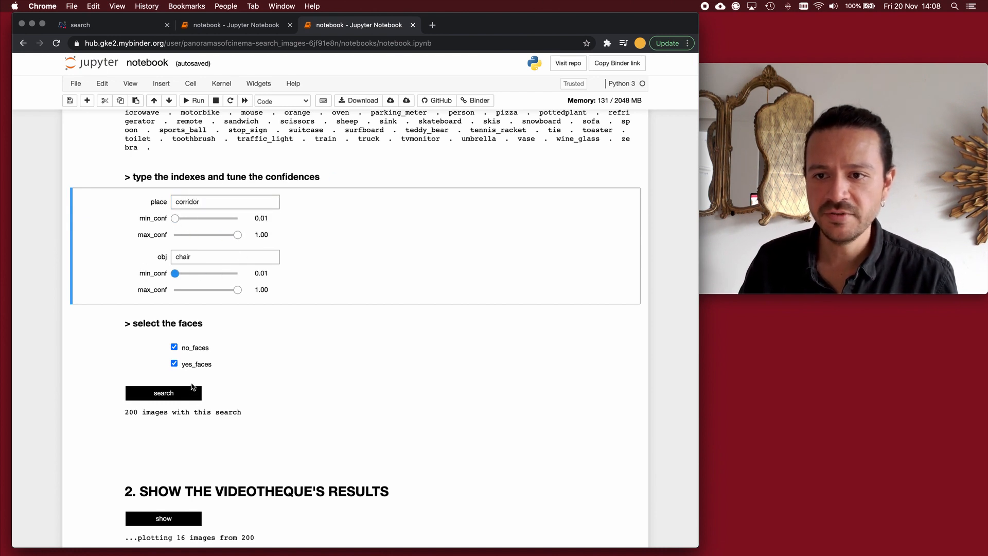
scroll("down", 3)
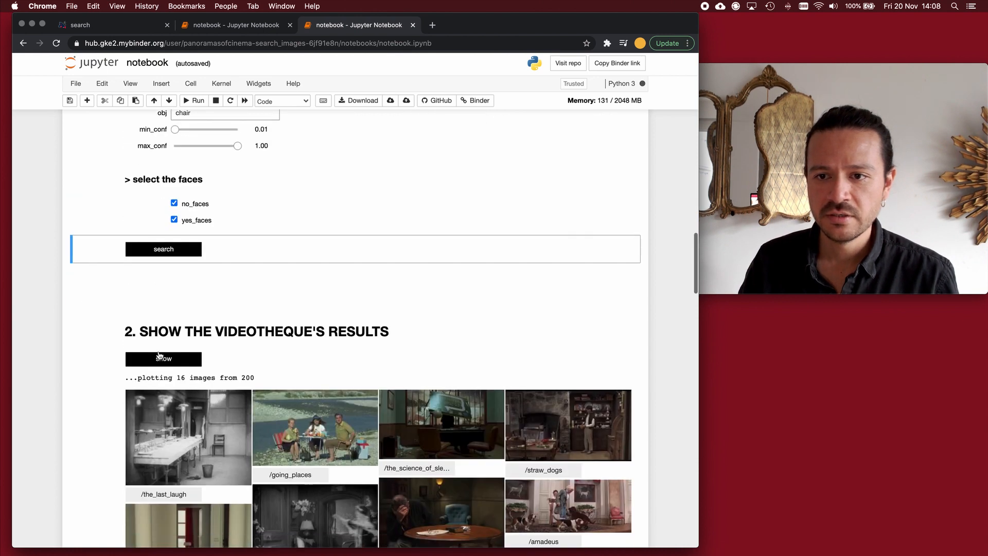
left_click(163, 248)
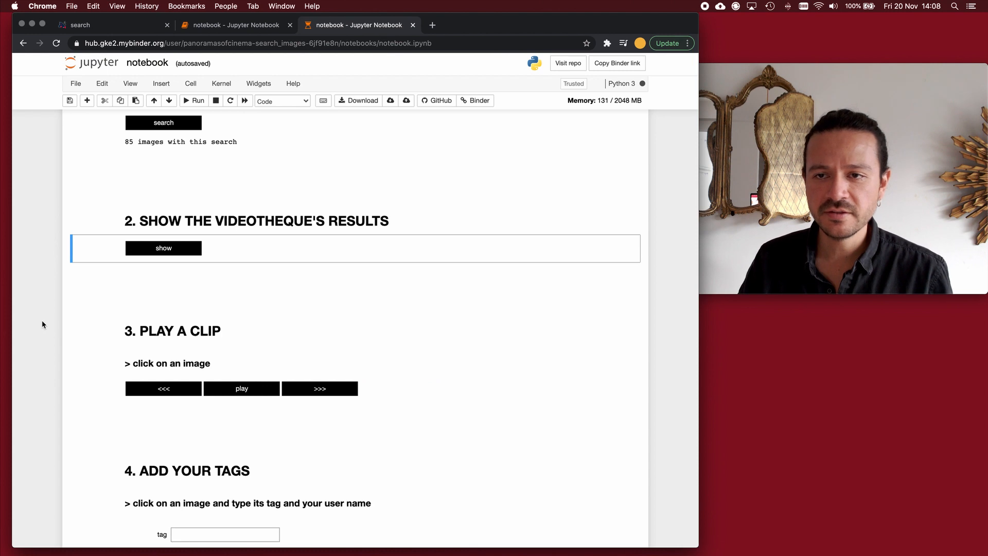
Step: Show 16 corridor stills from the 85 results
scroll("down", 3)
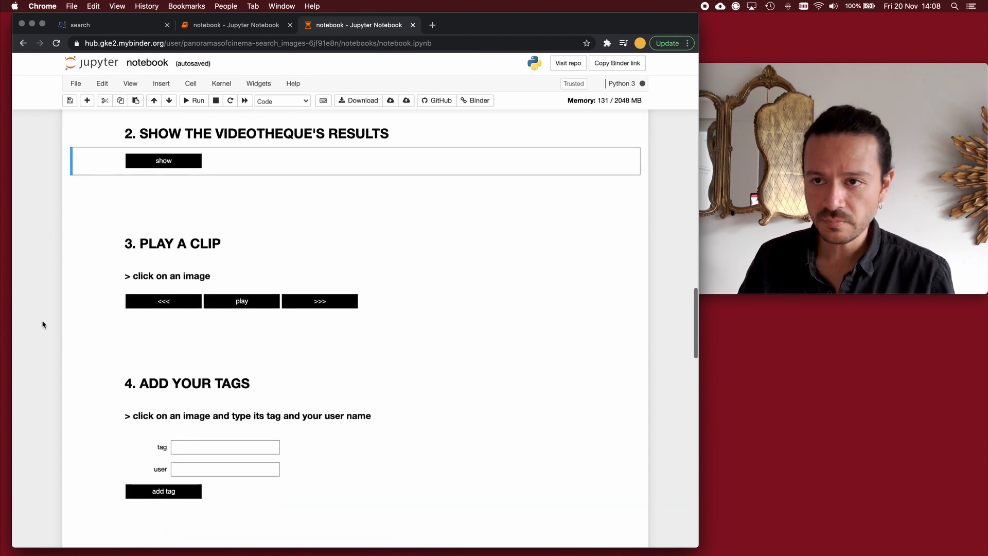
scroll("down", 3)
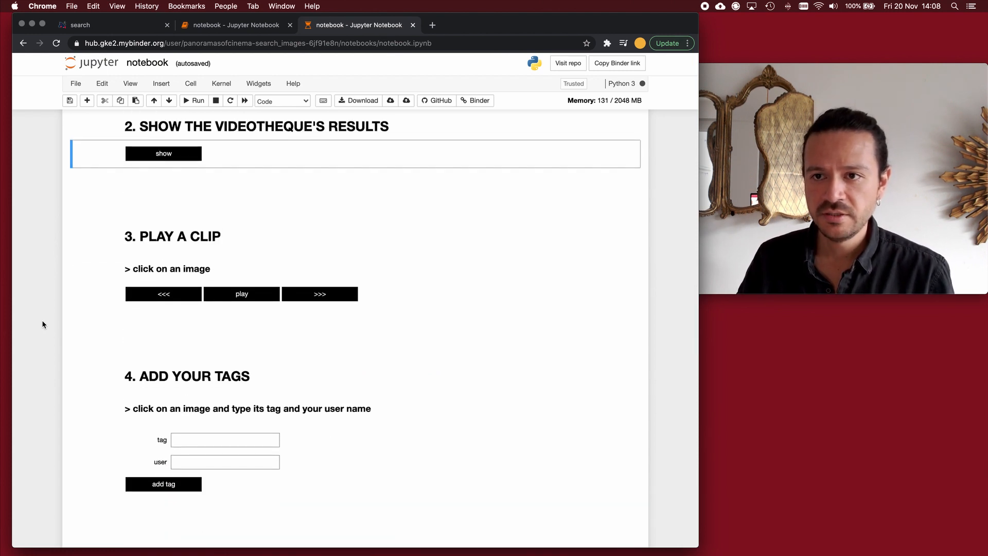
scroll("down", 3)
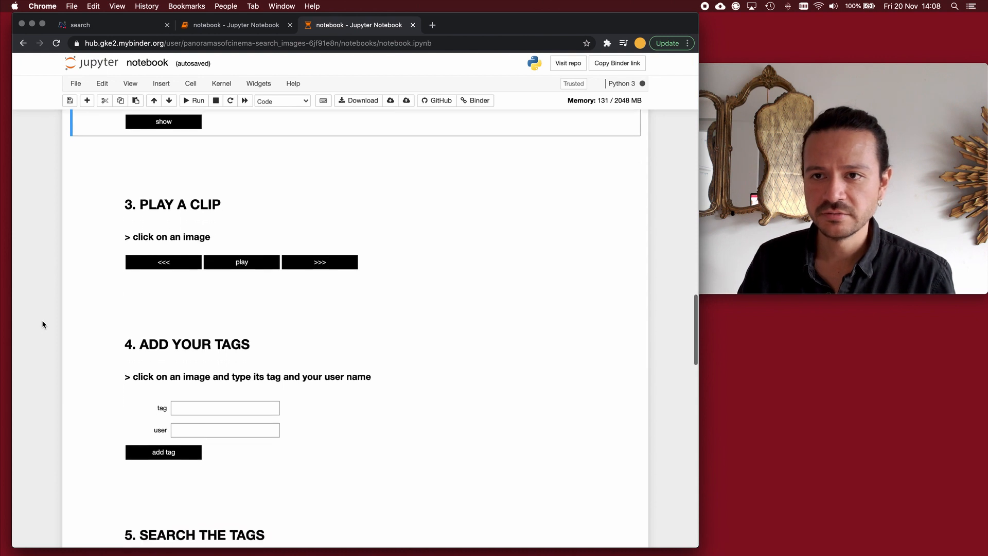
left_click(163, 121)
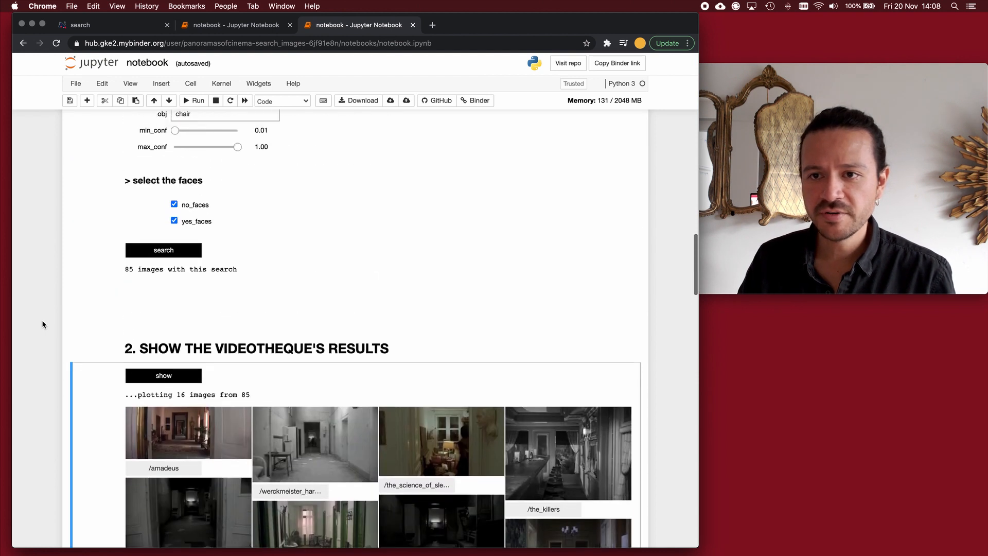
Step: Uncheck yes_faces, rerun the search for 79 images, and plot the final batch of 6
left_click(175, 237)
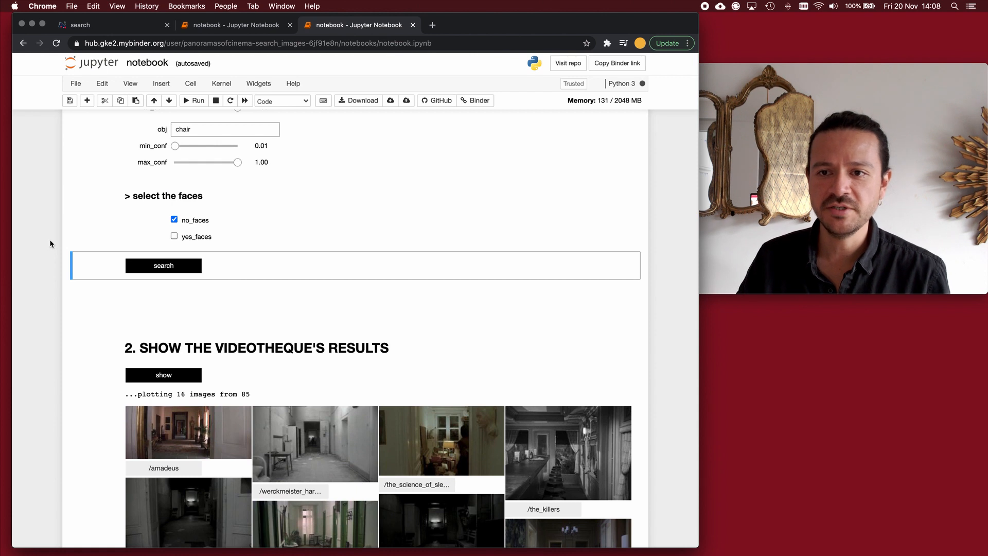
left_click(163, 266)
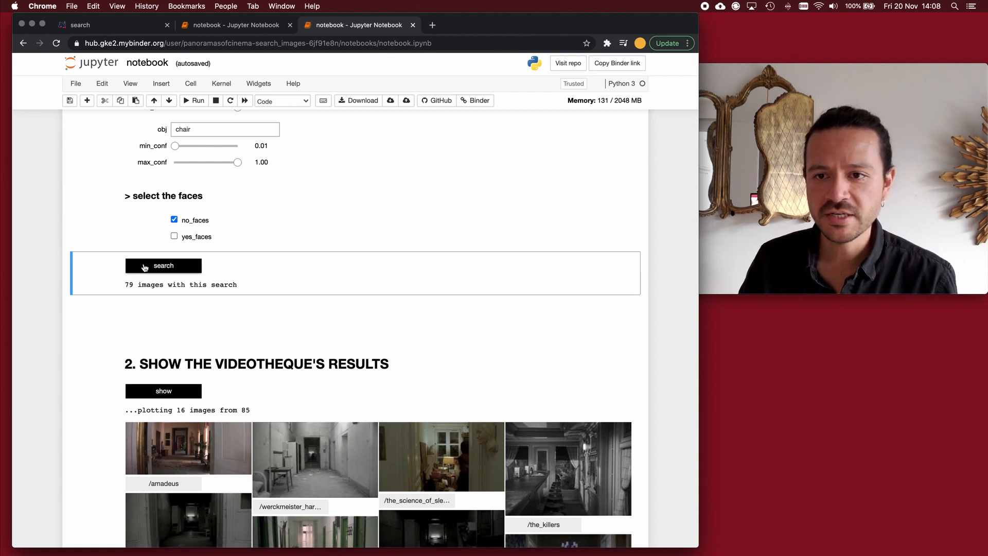
left_click(175, 236)
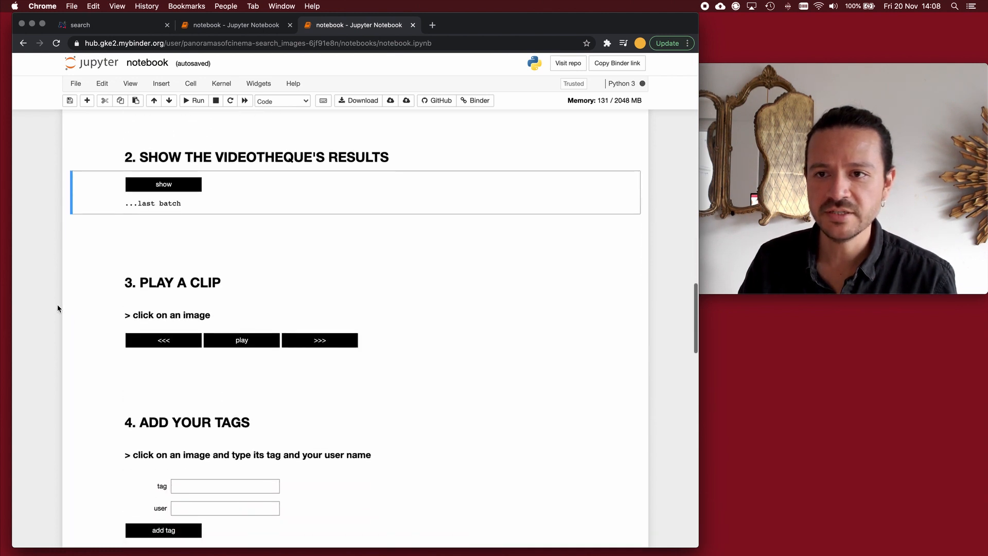
scroll("down", 3)
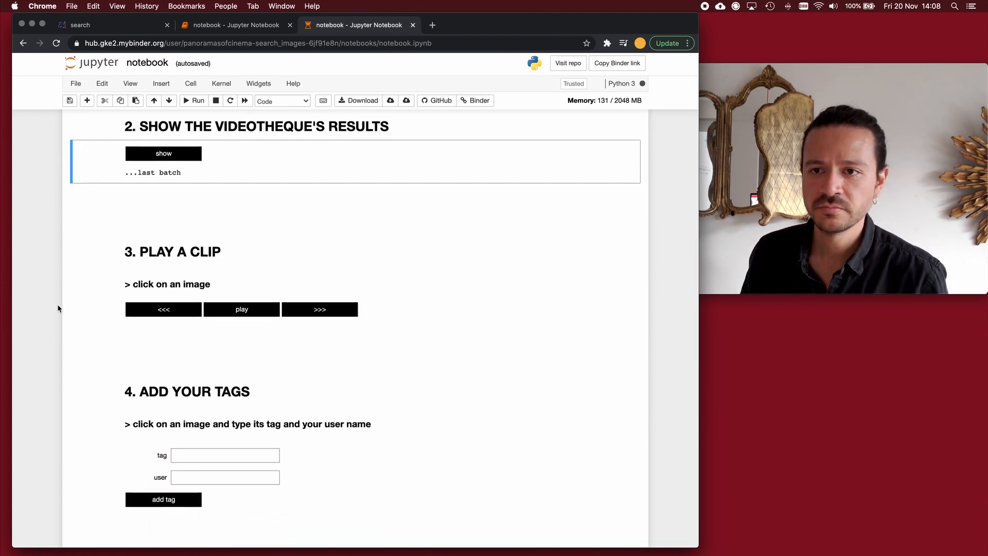
left_click(163, 154)
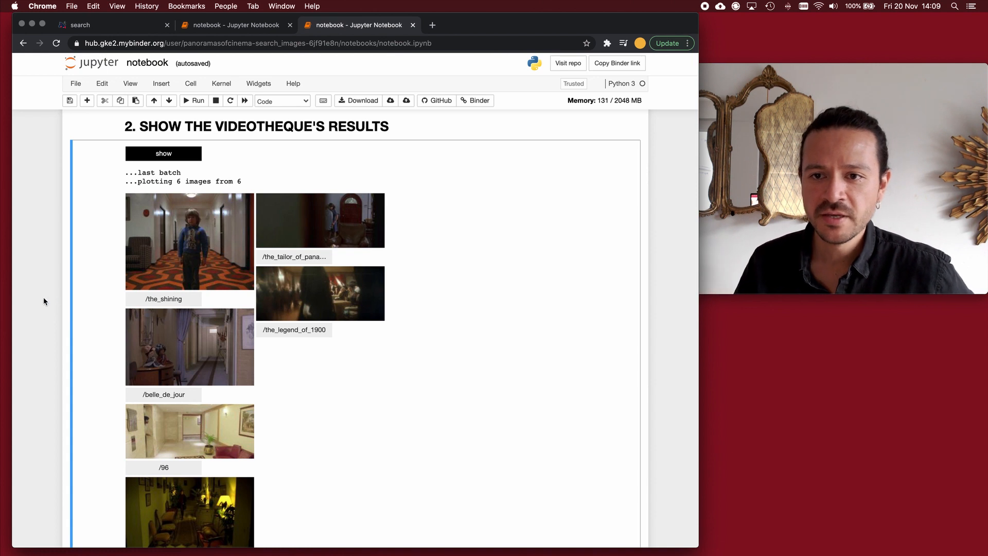
Step: Load and play The Shining corridor clip, scrubbing ahead to a later moment
scroll("down", 3)
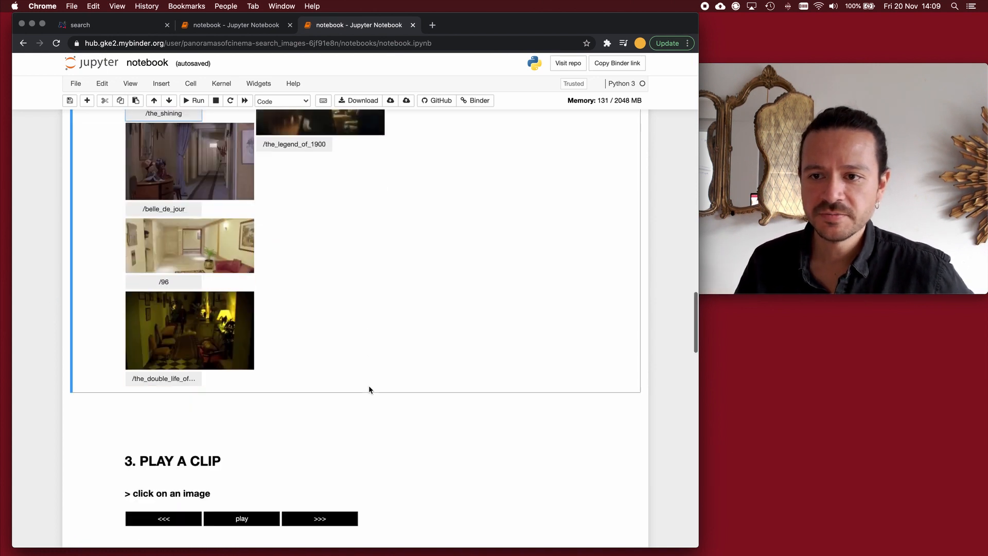
scroll("down", 3)
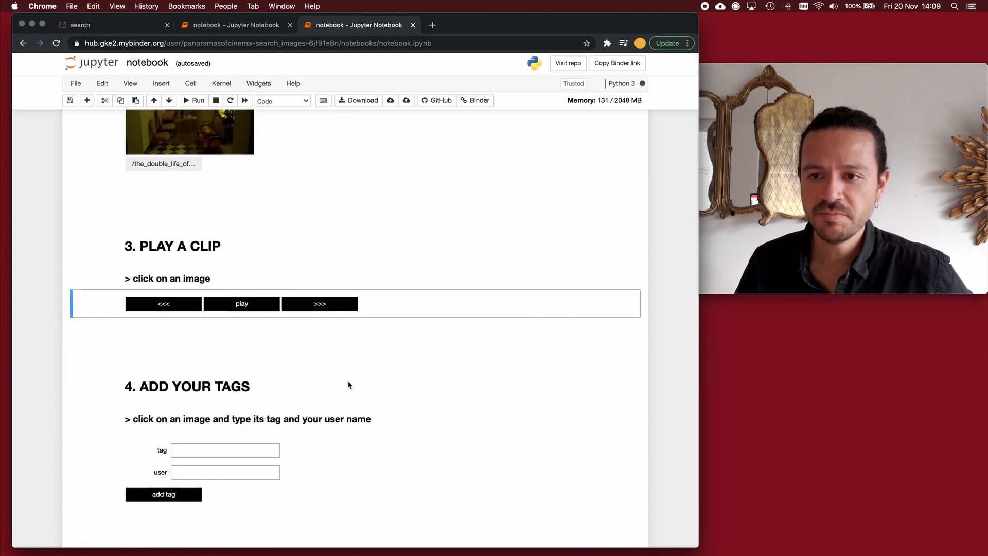
left_click(242, 303)
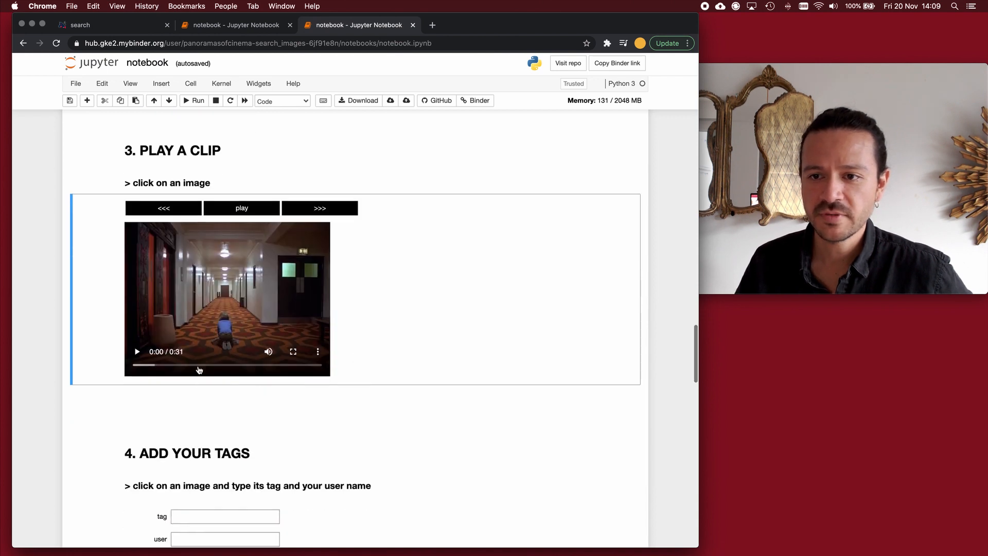
left_click(137, 351)
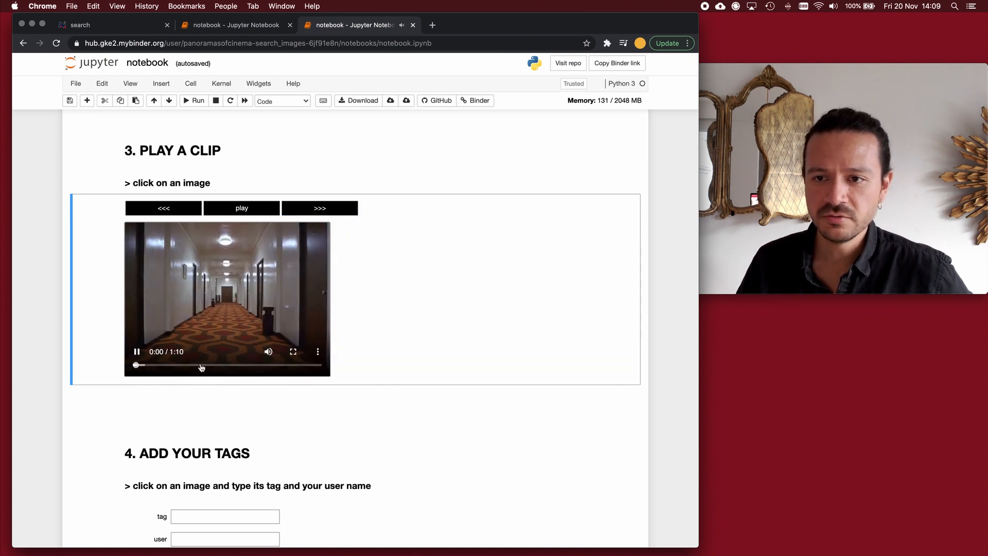
left_click_drag(135, 365, 204, 365)
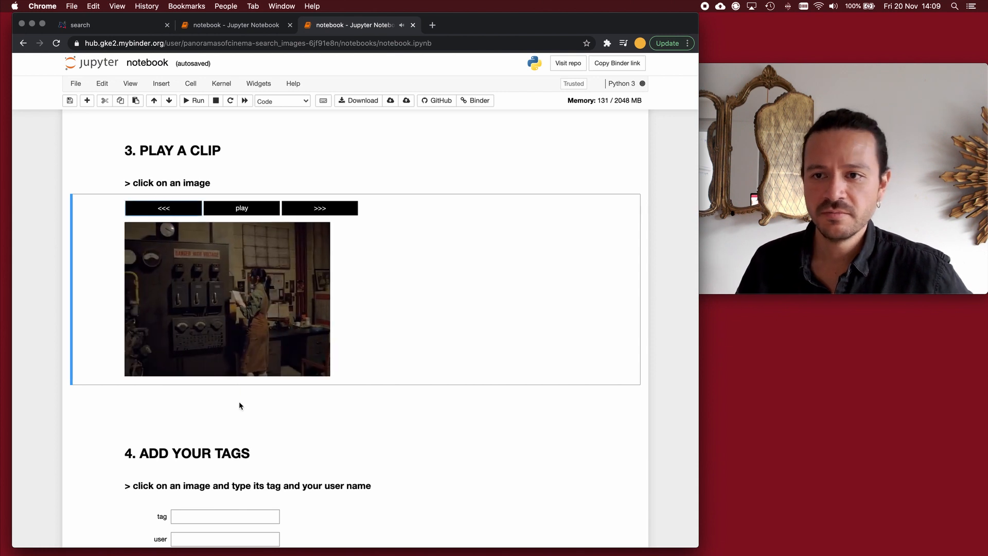
Step: Download the clip from the video's options menu
left_click(242, 208)
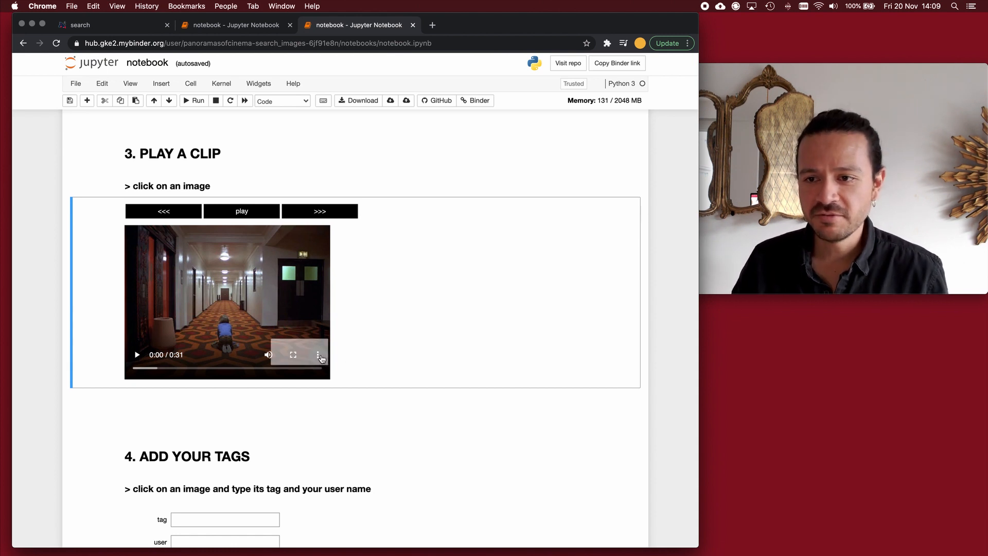
left_click(318, 355)
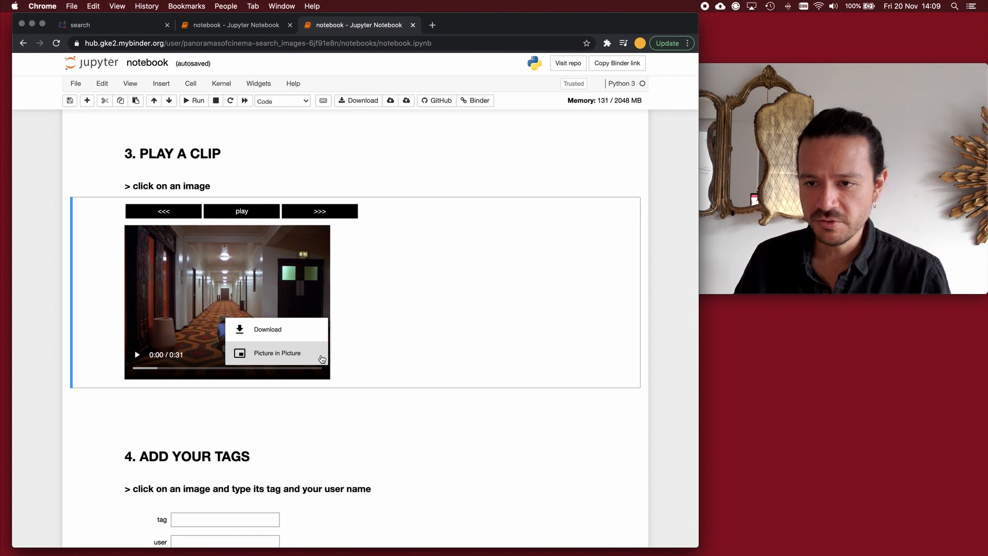
left_click(240, 505)
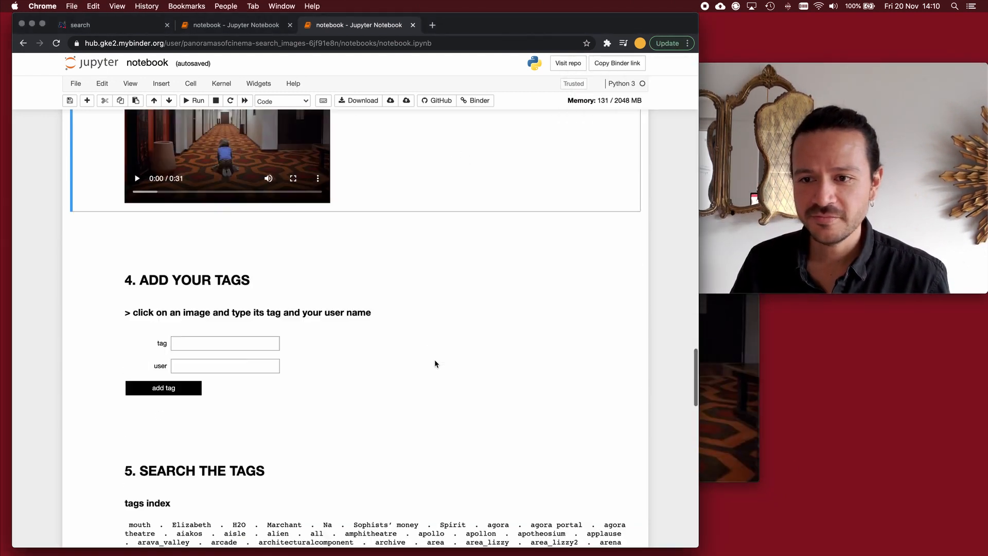
Step: Tag The Shining frame with 'shine' under user jorge
scroll("down", 3)
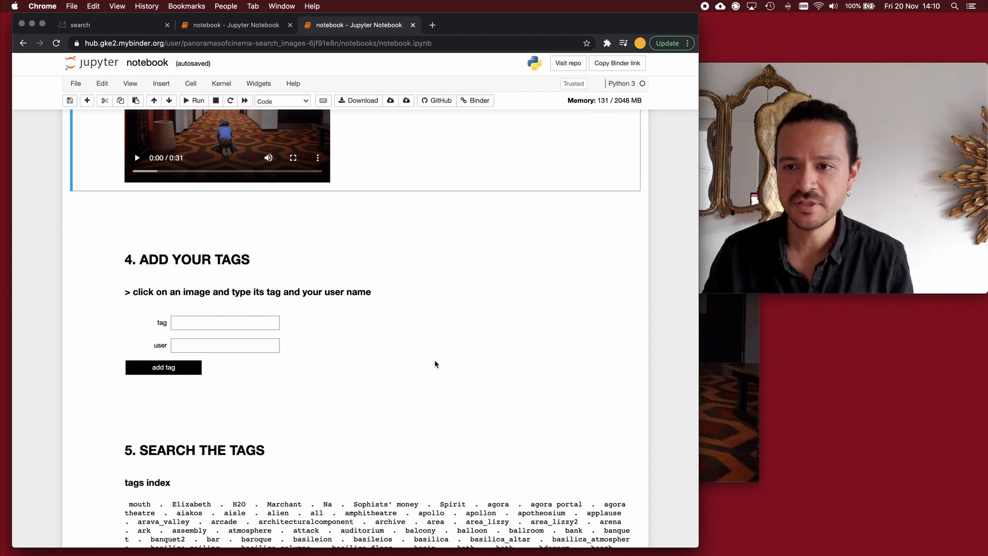
type("shine")
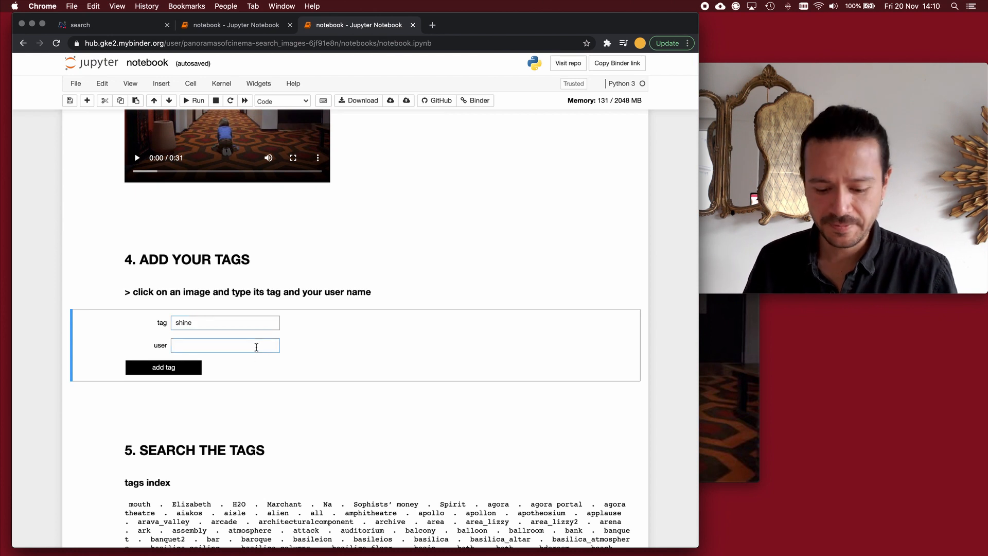
type("jorge")
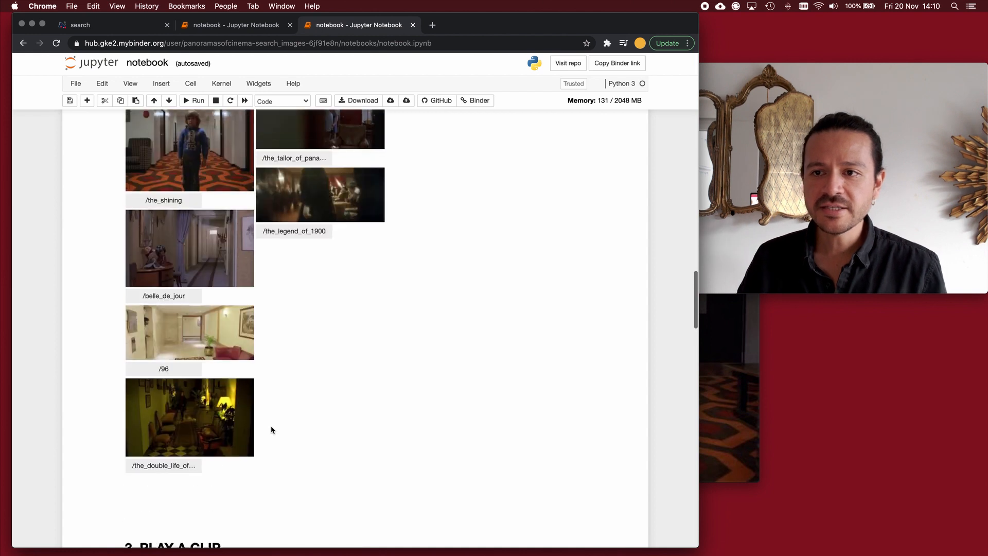
scroll("down", 3)
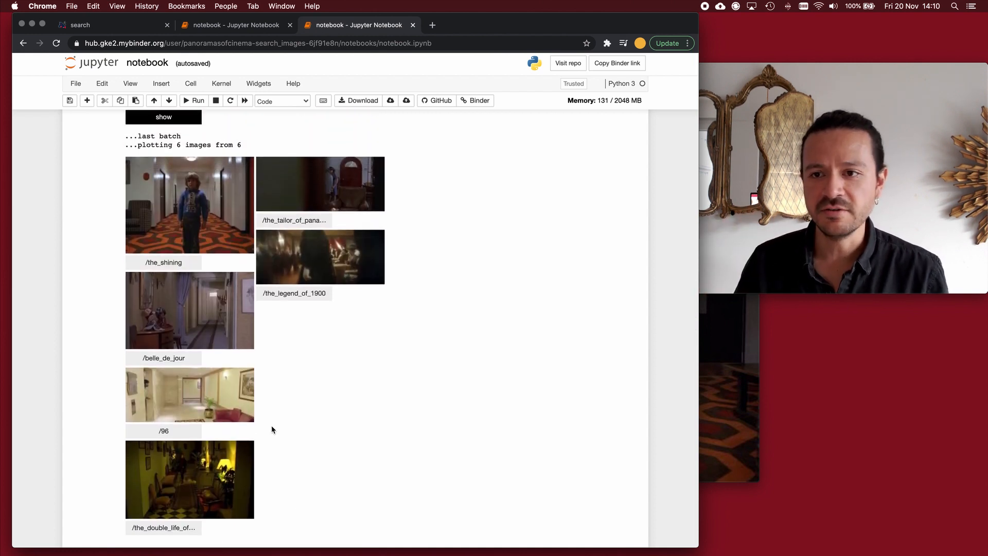
scroll("down", 3)
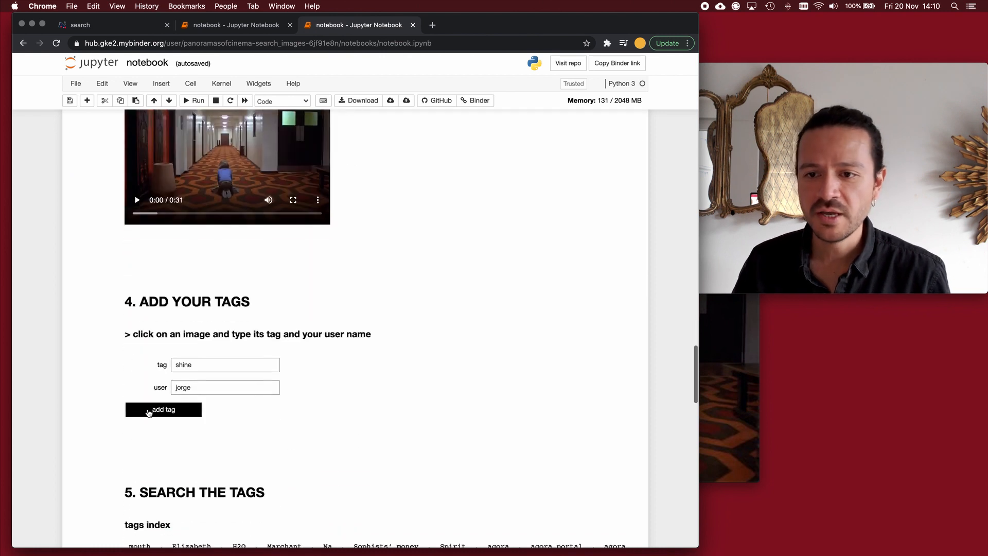
left_click(163, 410)
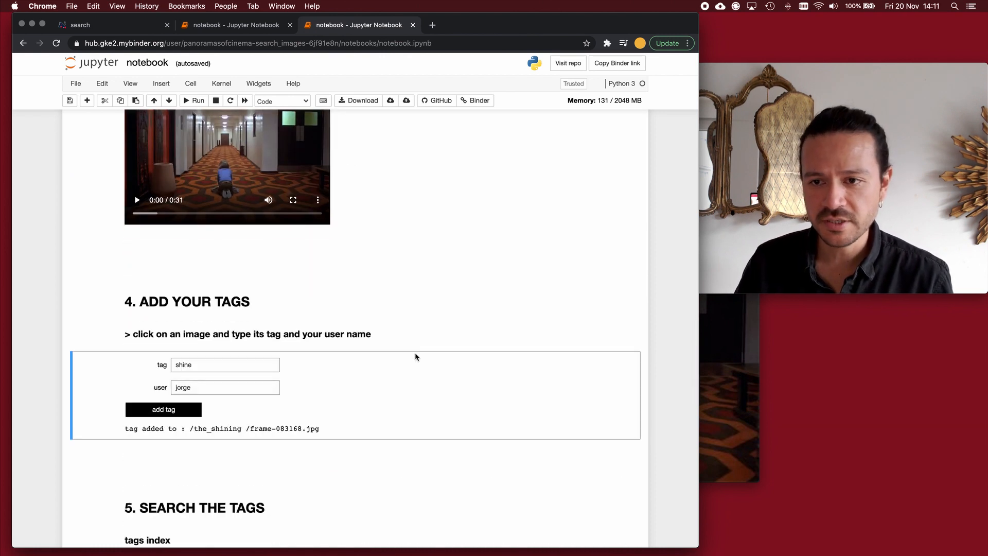
mouse_move(407, 374)
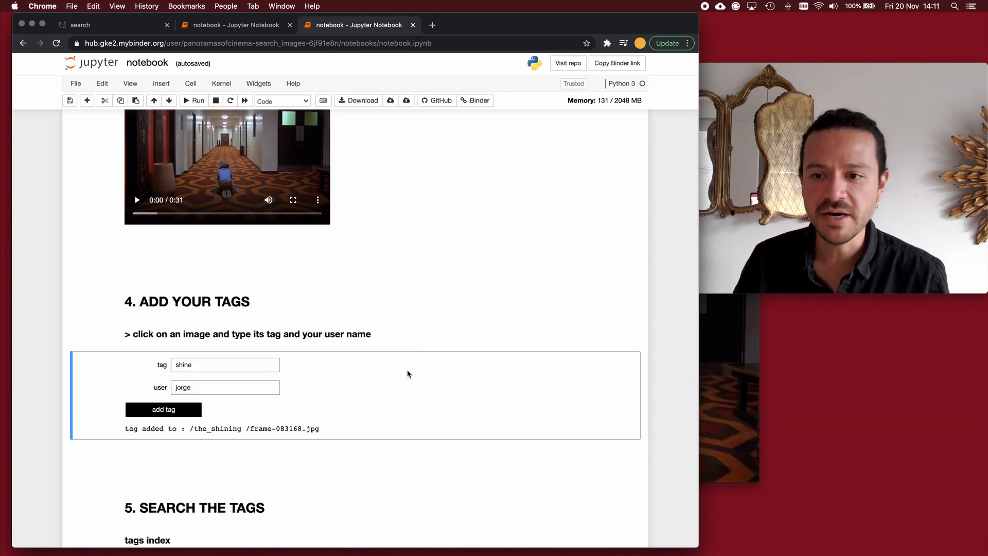
scroll("down", 3)
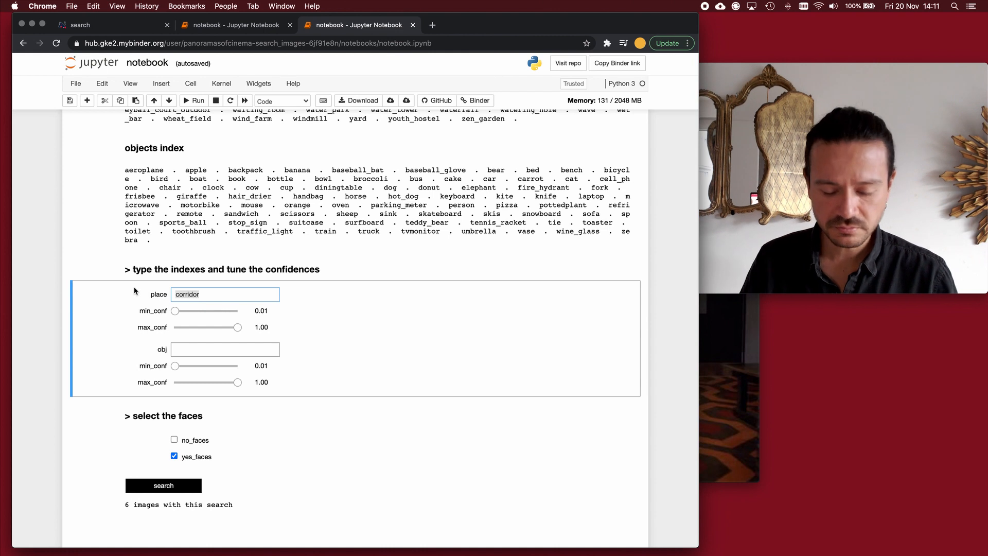
Step: Adjust a slider and notebook buttons, then scroll down to section 5, Search the Tags
left_click_drag(174, 311, 186, 311)
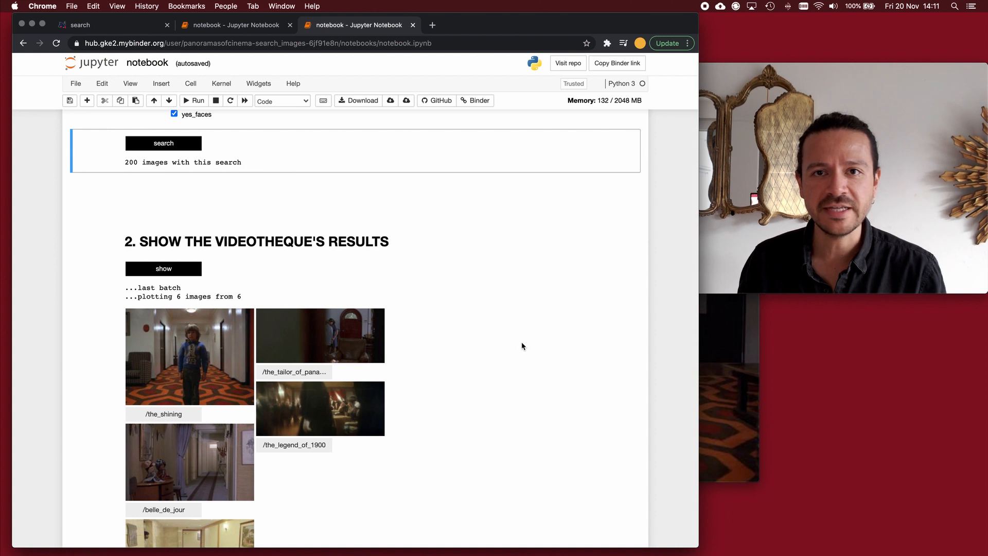
left_click(163, 269)
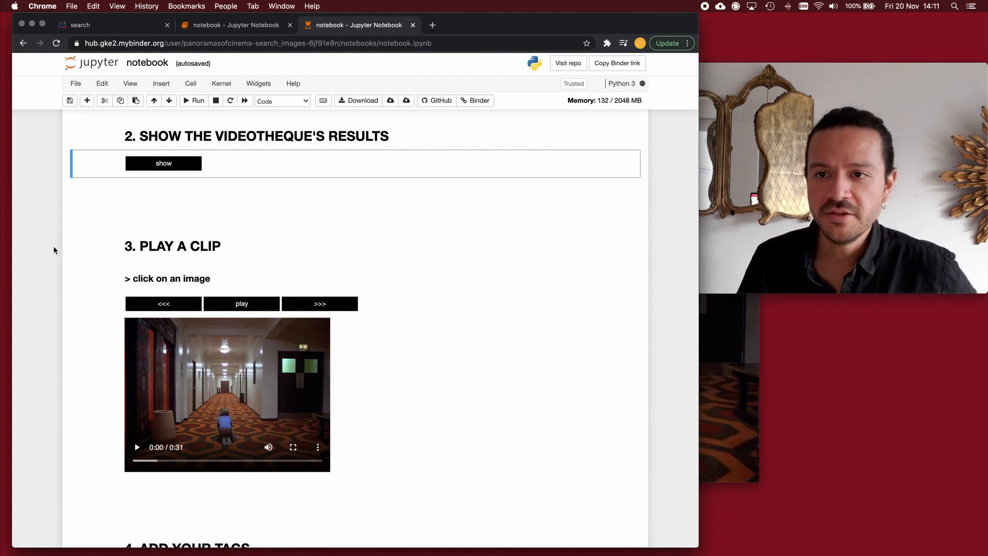
left_click(163, 162)
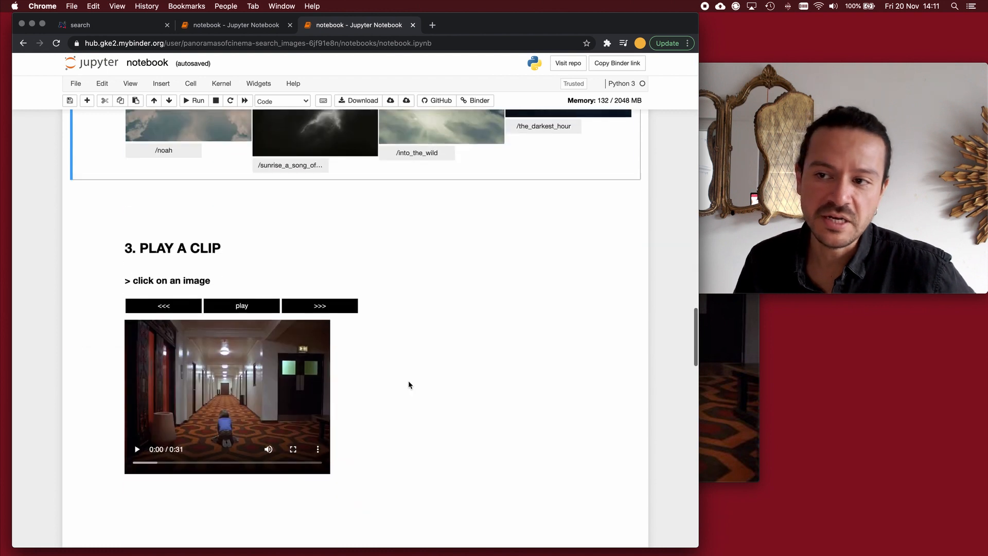
scroll("down", 3)
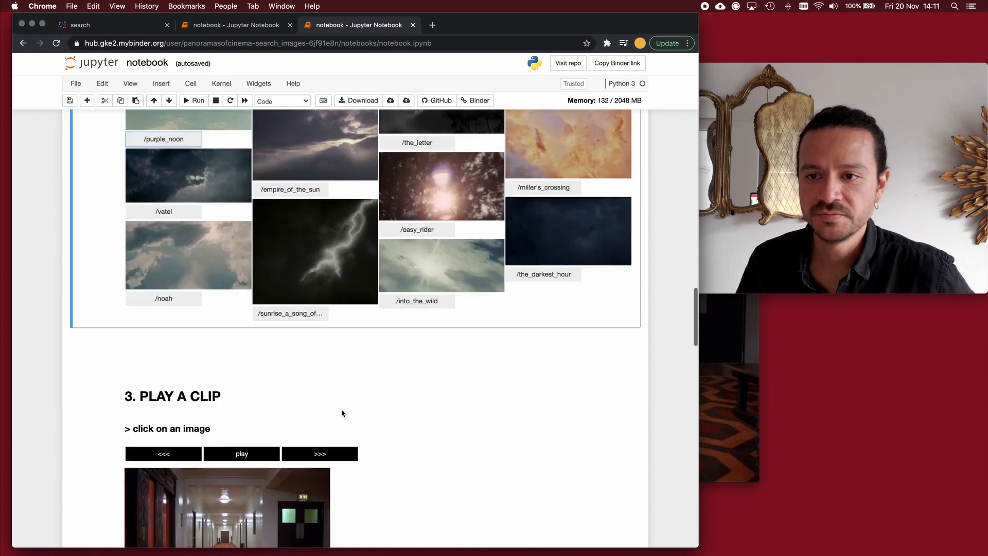
scroll("down", 3)
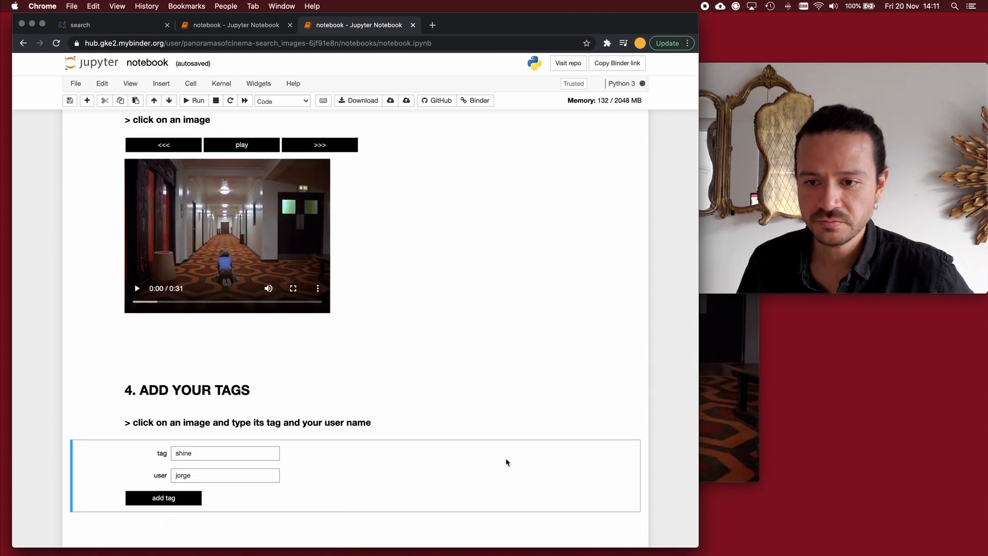
scroll("down", 3)
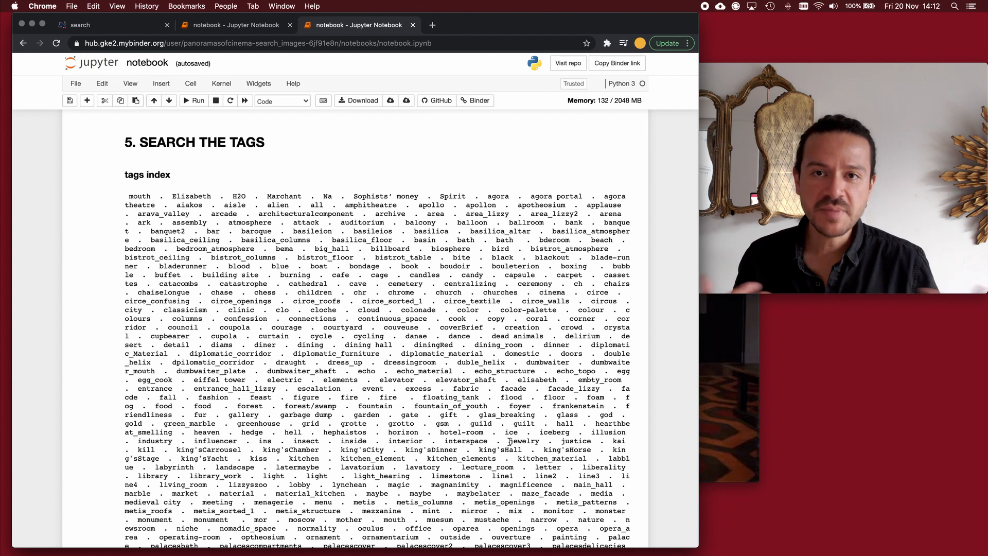
Step: Search tags for 'paris', returning 30 images from users cowboy, dominic and oliver
scroll("down", 3)
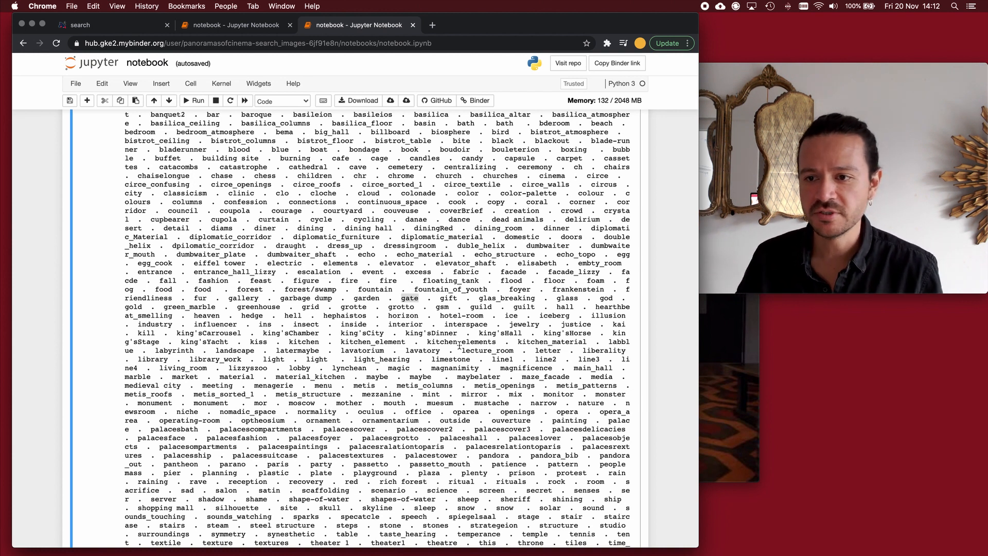
scroll("down", 3)
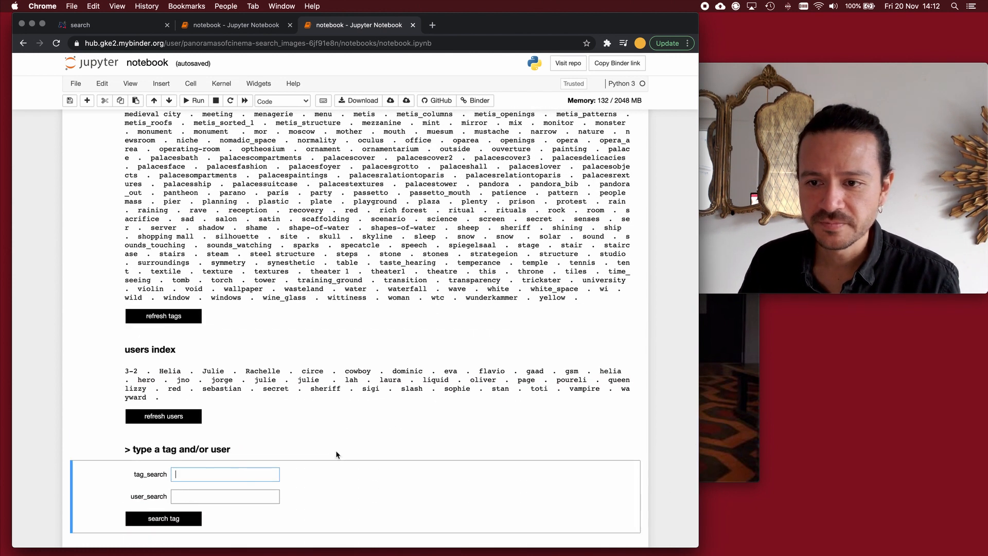
type("paris")
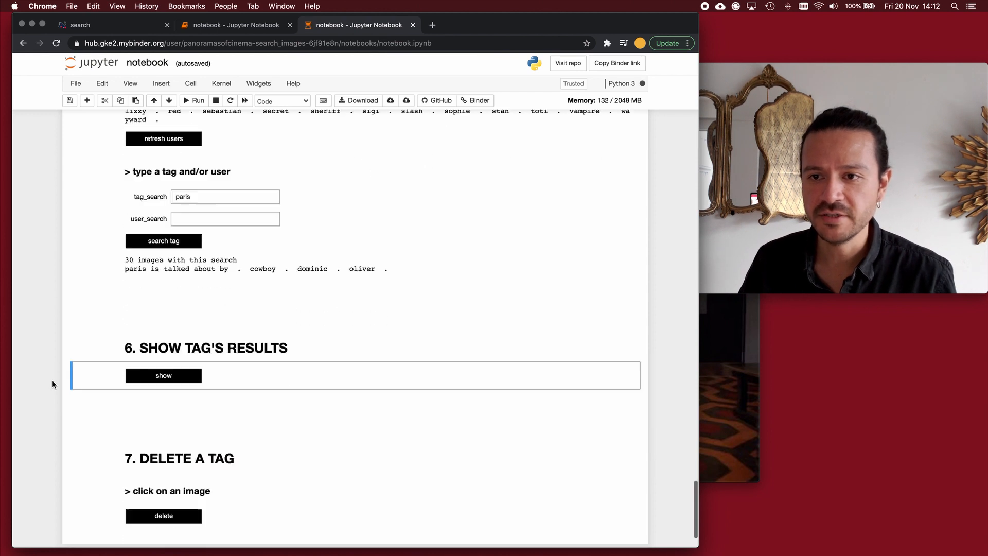
scroll("down", 3)
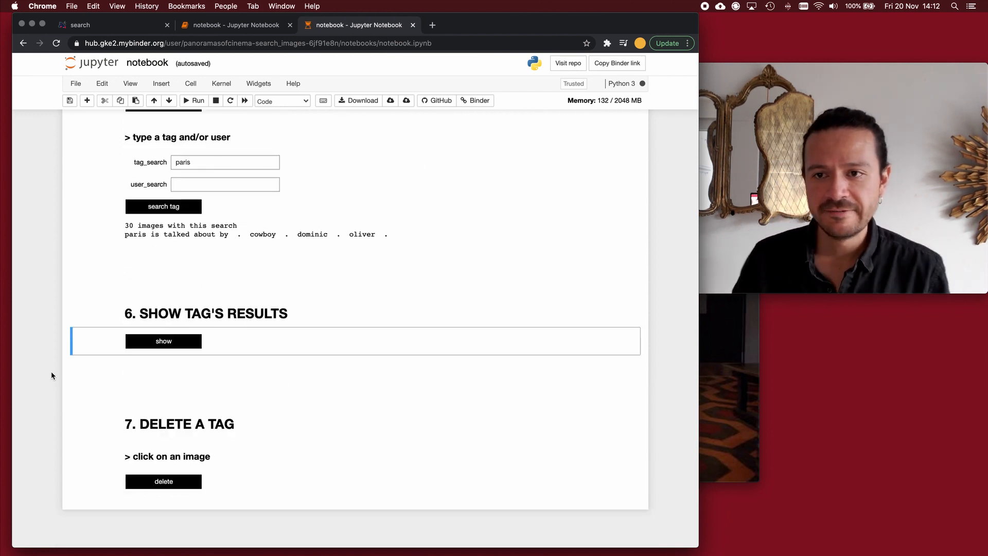
mouse_move(52, 345)
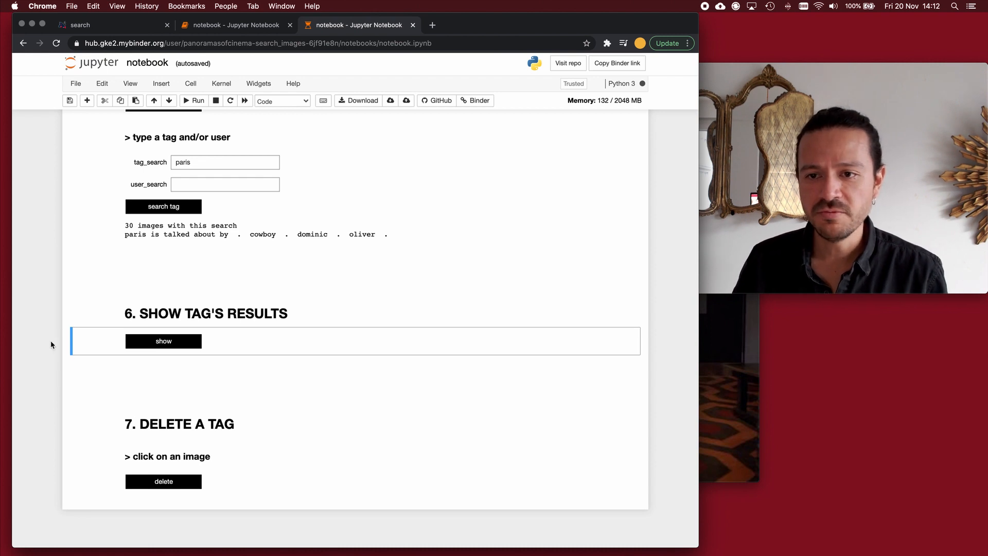
Step: Show the paris images, then narrow the paris search to user cowboy for 22 images
left_click(163, 341)
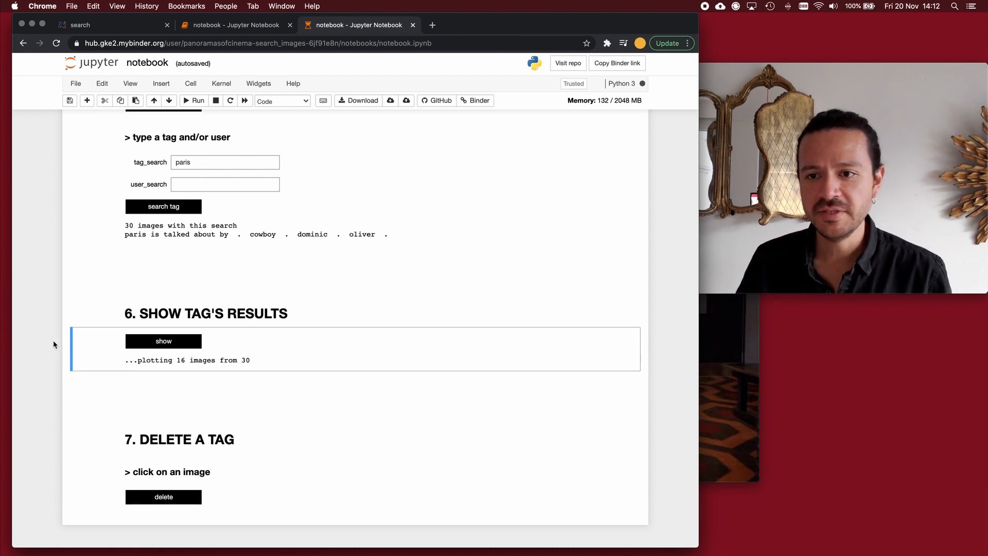
left_click(163, 340)
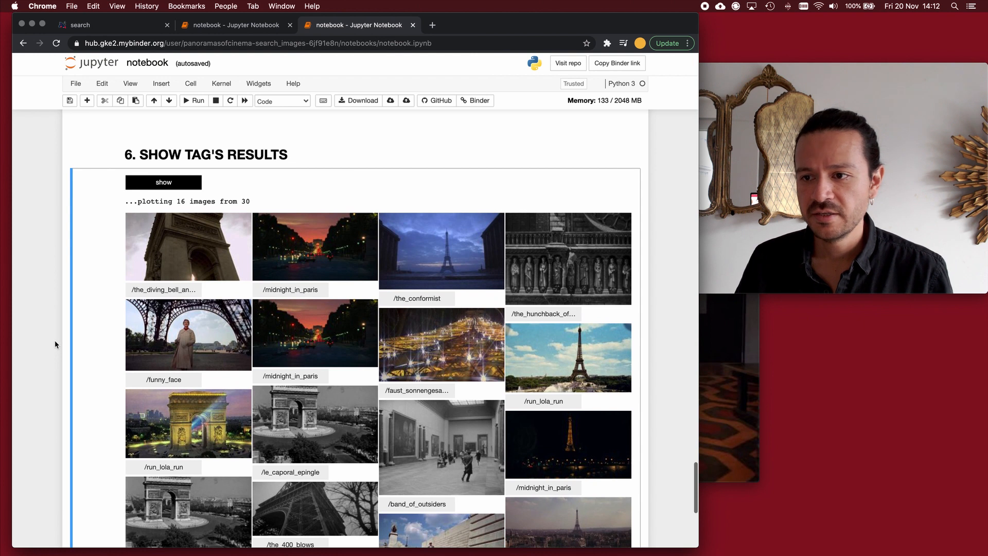
scroll("down", 3)
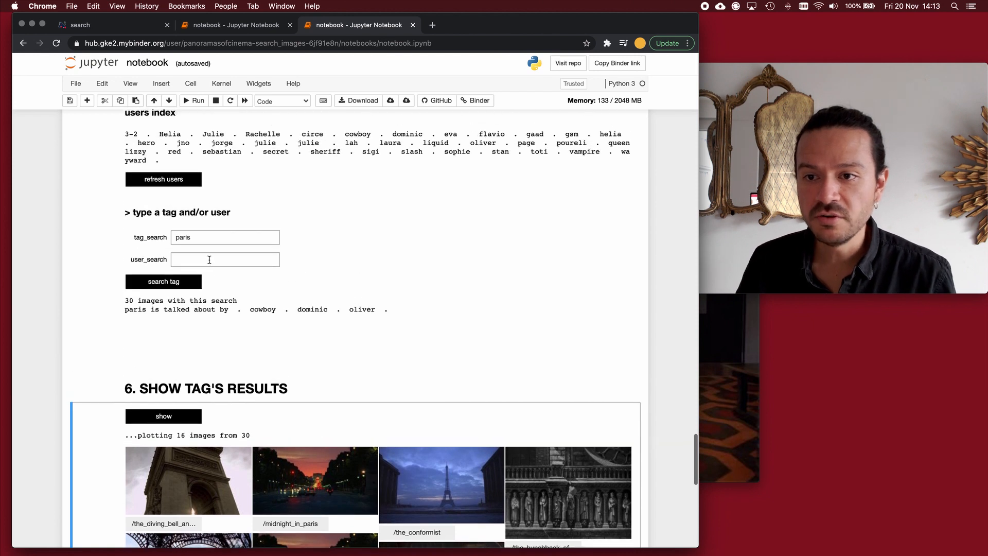
type("cowboy")
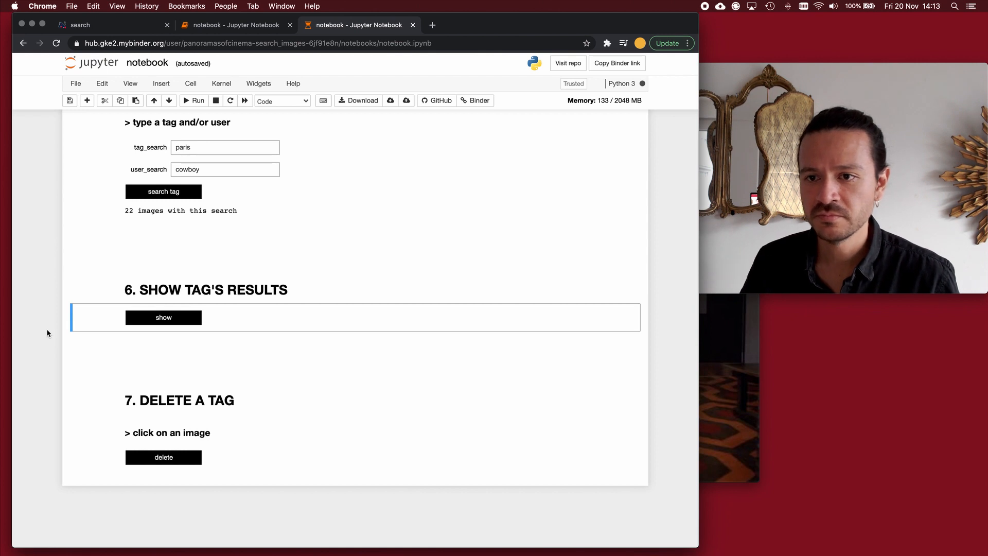
left_click(163, 317)
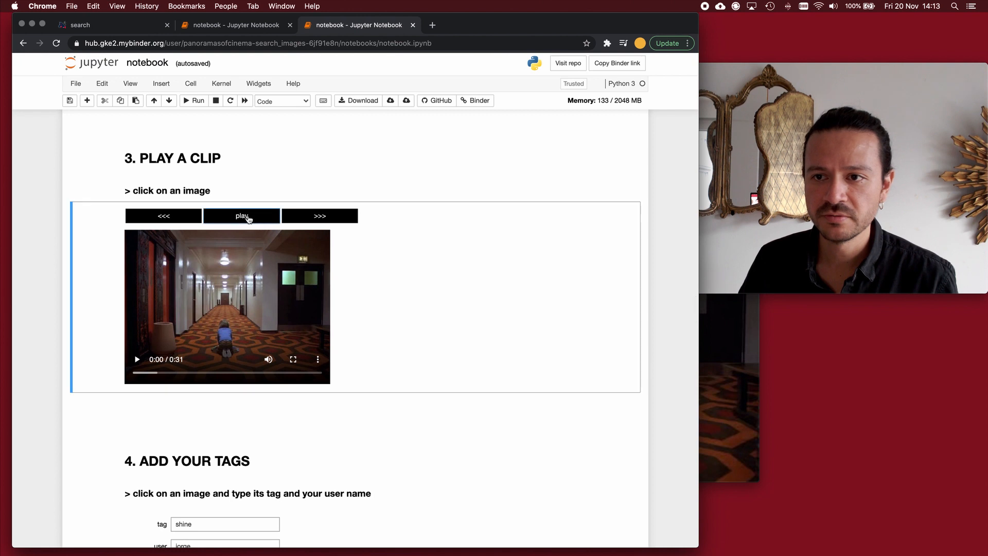
Step: Play, then pause, the black-and-white Paris street clip
left_click(241, 216)
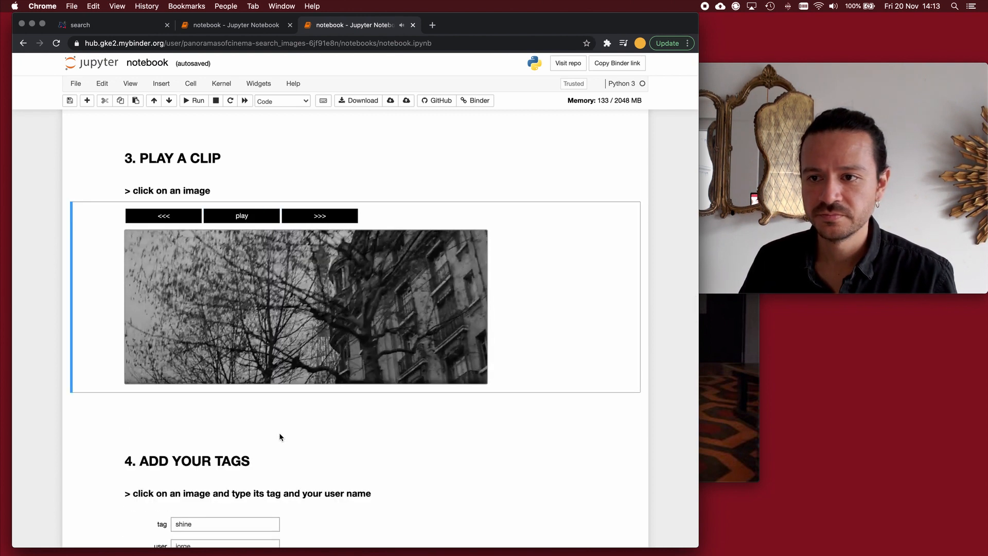
left_click(242, 215)
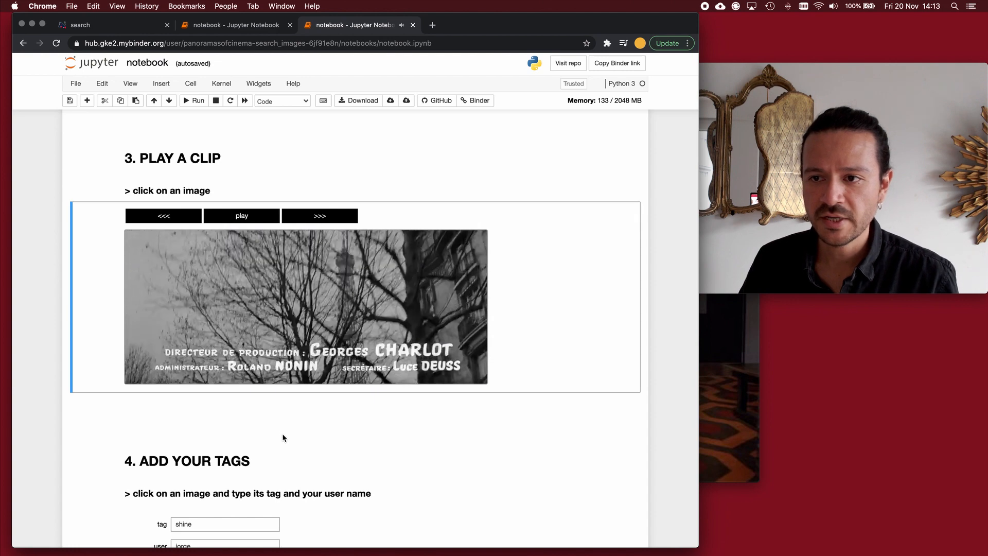
left_click(241, 216)
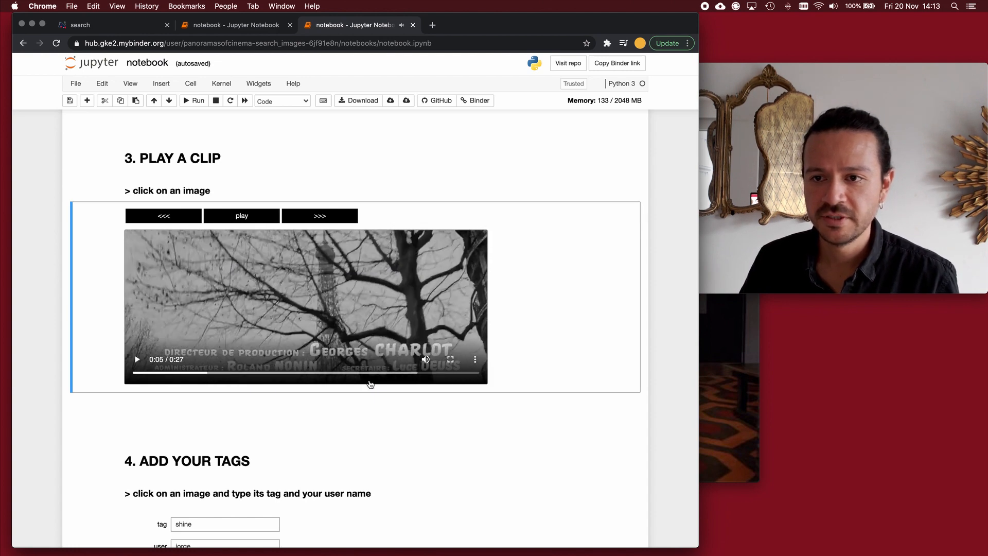
Step: Plot the cowboy paris results as 16 thumbnails of Paris film stills
scroll("down", 3)
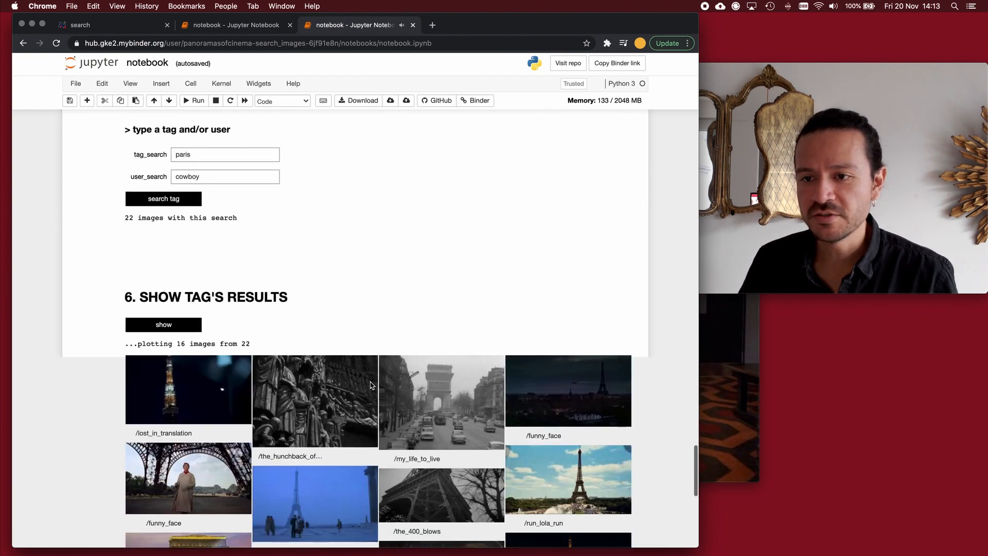
scroll("down", 3)
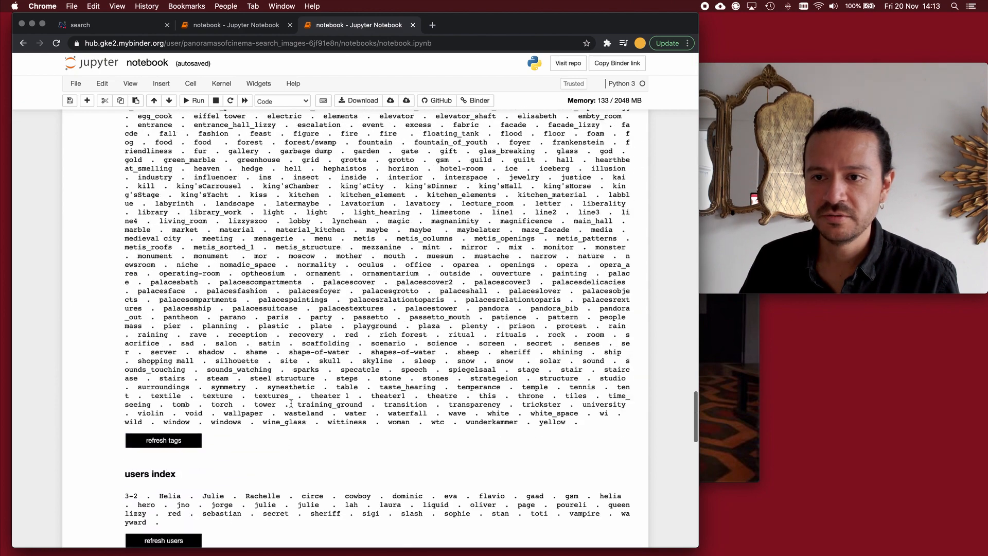
left_click(163, 347)
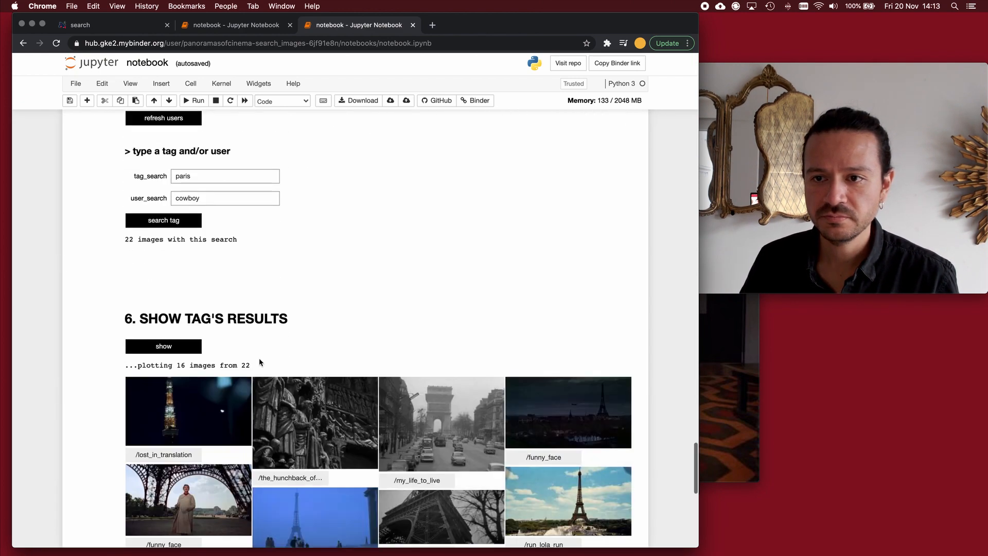
Step: Search the shine tag for user jorge and plot its 6 stills, including The Shining
scroll("down", 3)
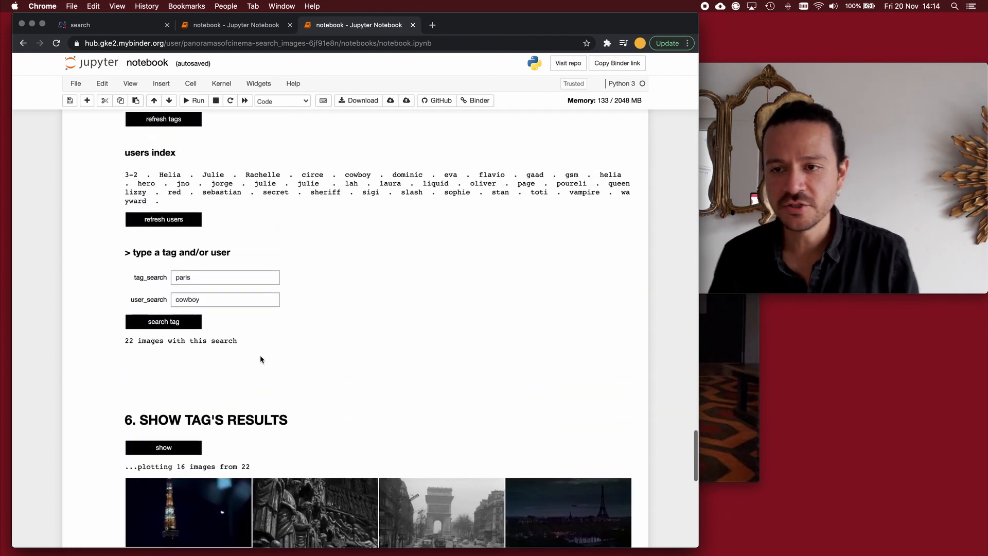
type("shine")
type("jorge")
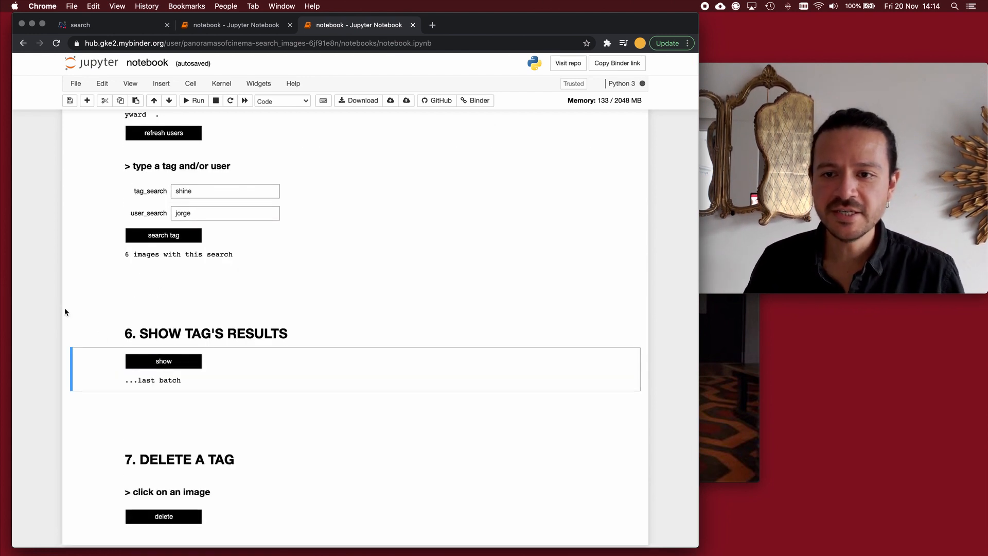
scroll("down", 3)
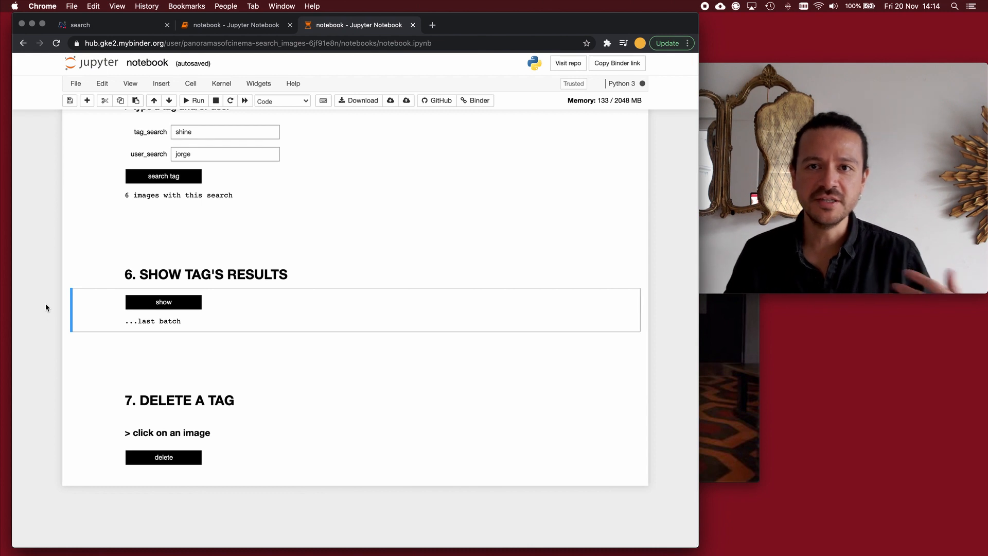
left_click(163, 303)
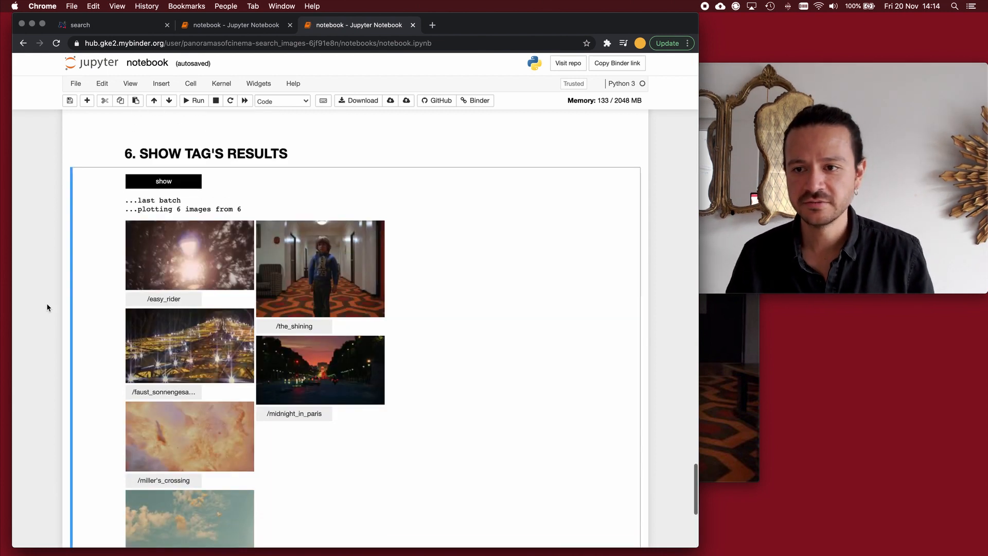
scroll("down", 3)
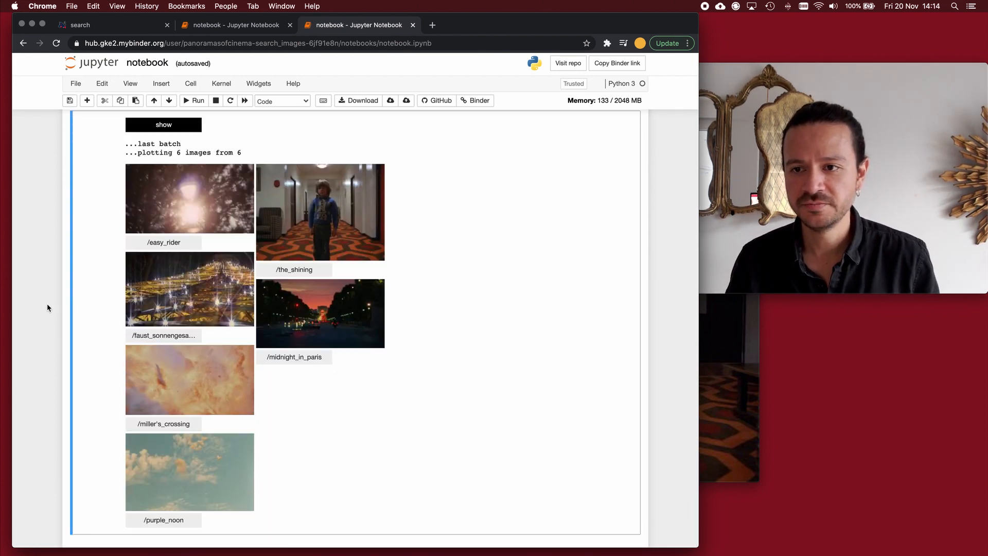
scroll("down", 3)
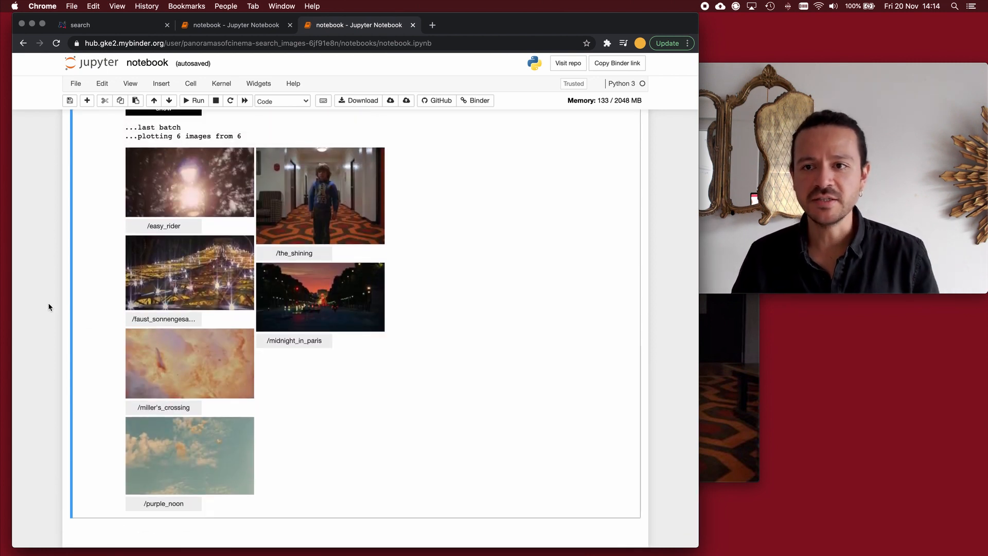
scroll("down", 3)
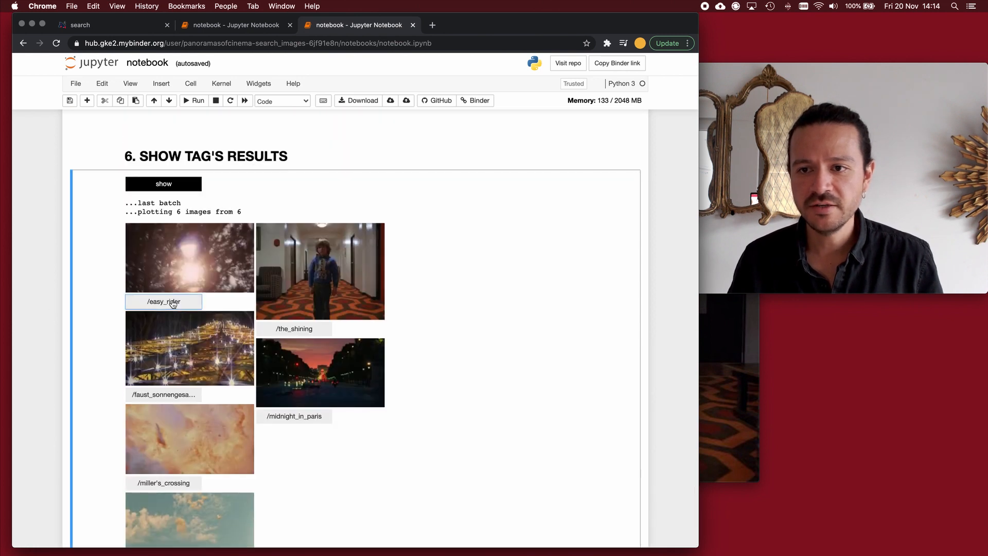
scroll("down", 3)
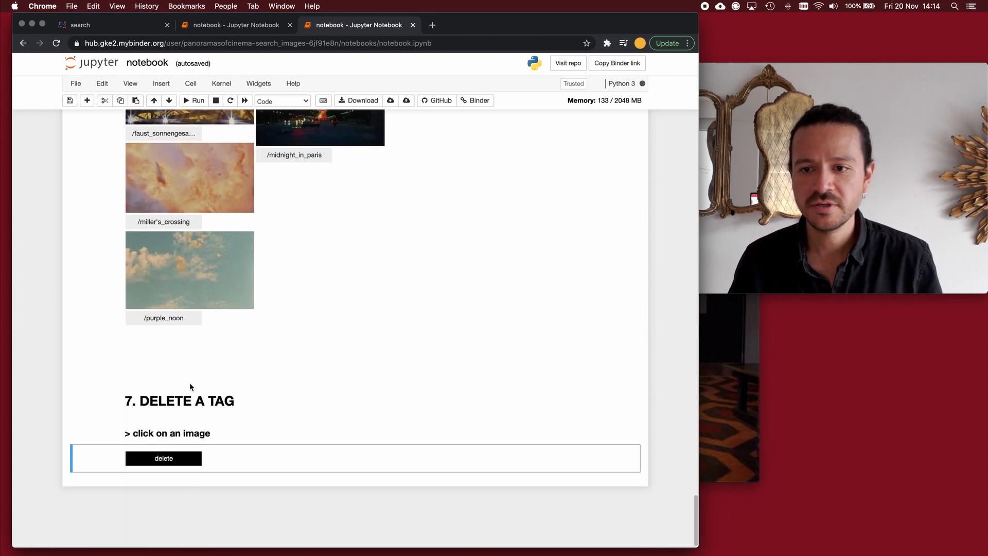
Step: Delete the purple_noon frame's shine tag and rerun the search, now showing 4 images
left_click(163, 458)
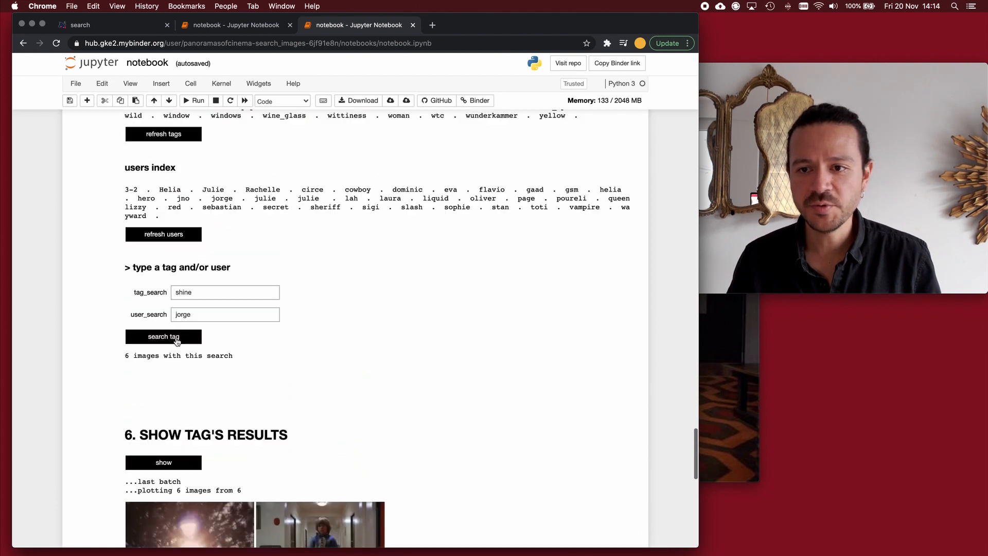
left_click(163, 337)
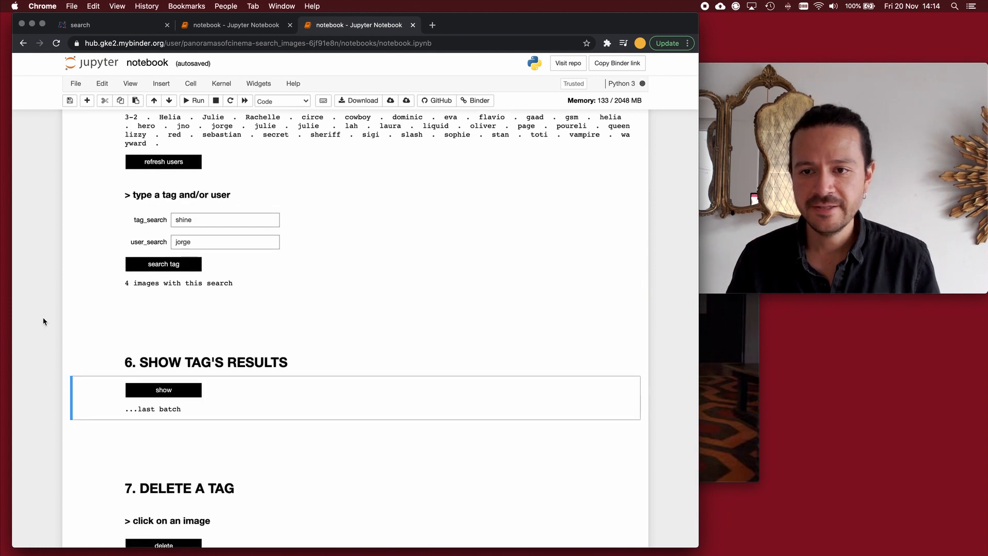
scroll("down", 3)
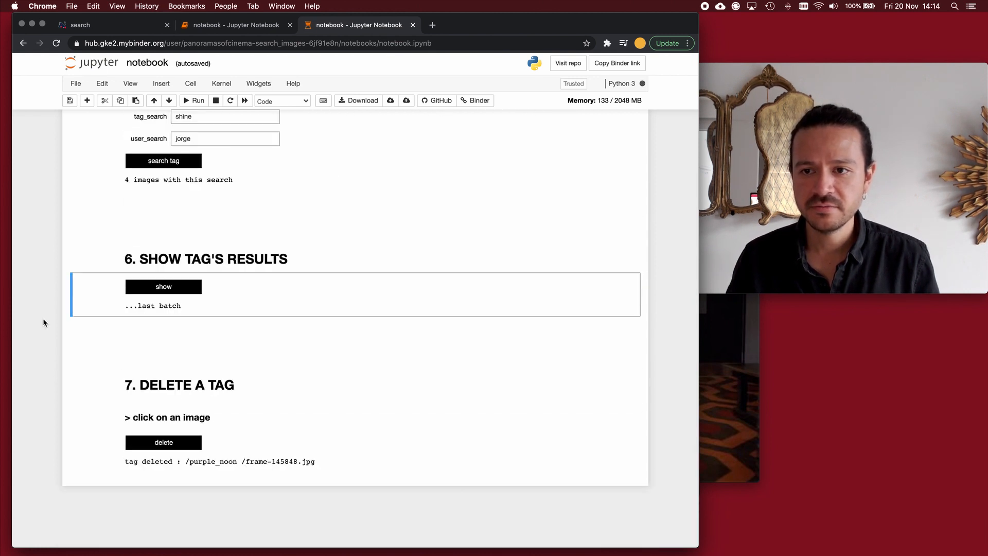
left_click(163, 286)
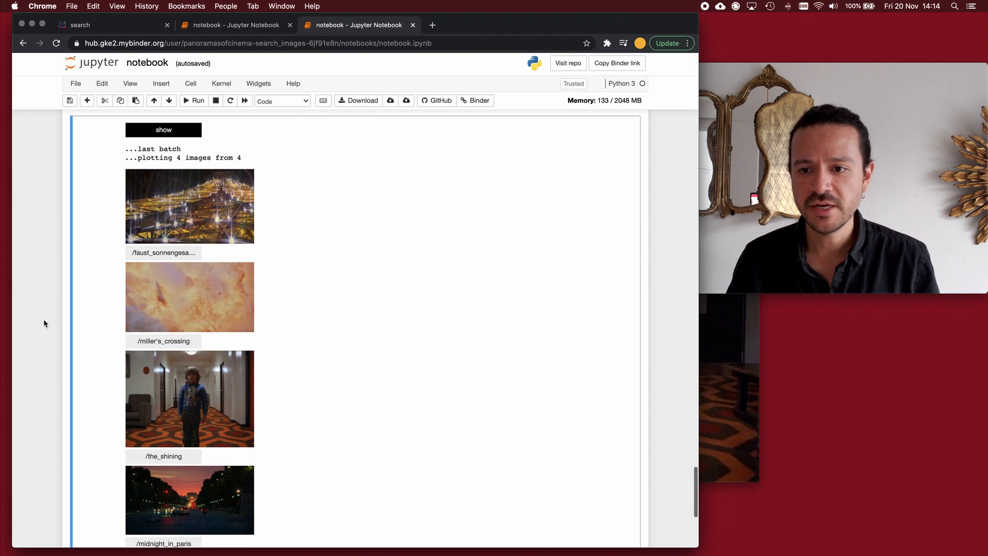